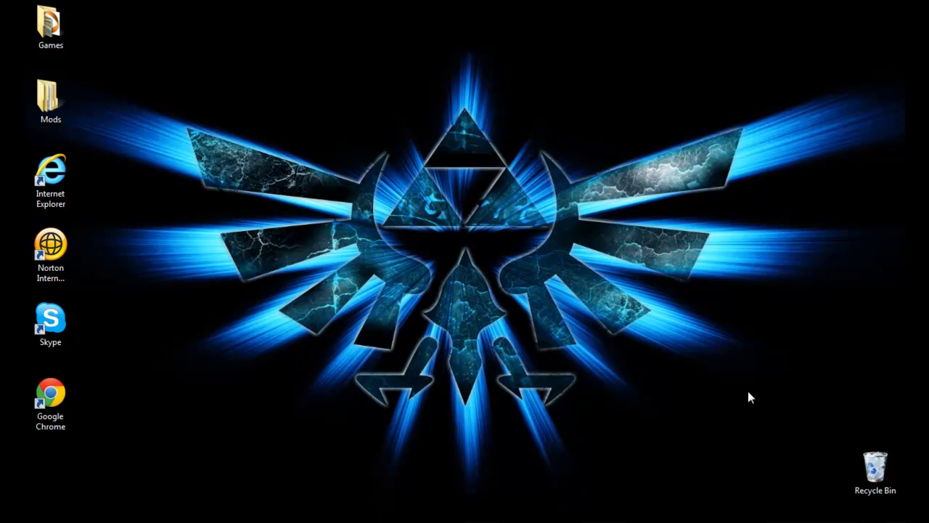
{"action": "mouse_move", "coordinate": [98, 84]}
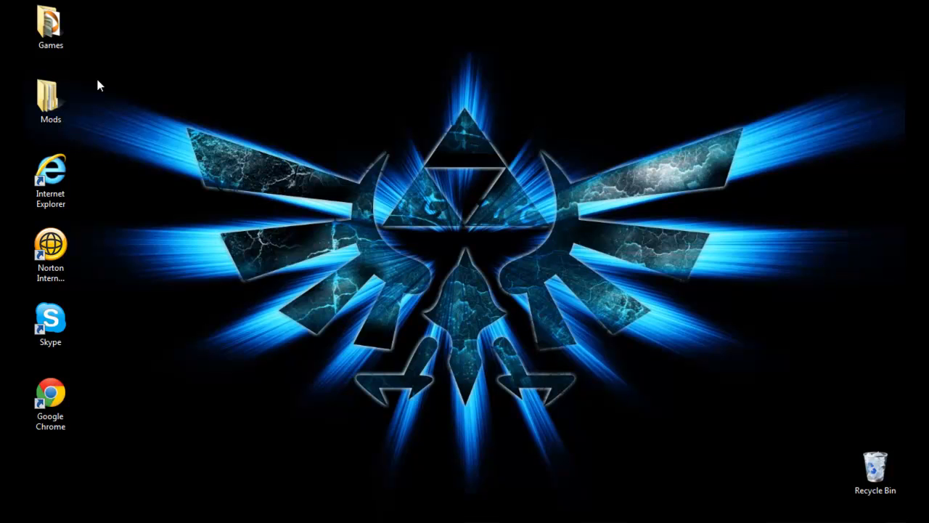
{"action": "mouse_move", "coordinate": [100, 308]}
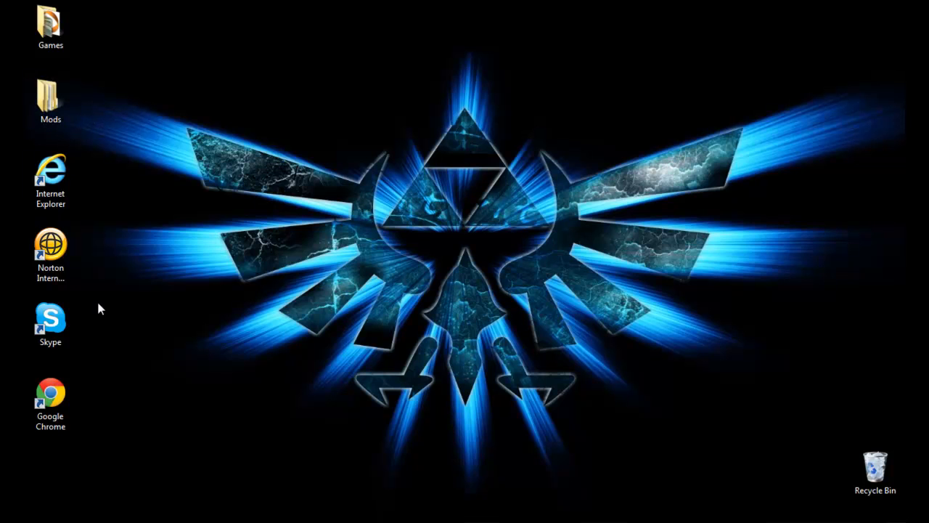
{"action": "mouse_move", "coordinate": [418, 347]}
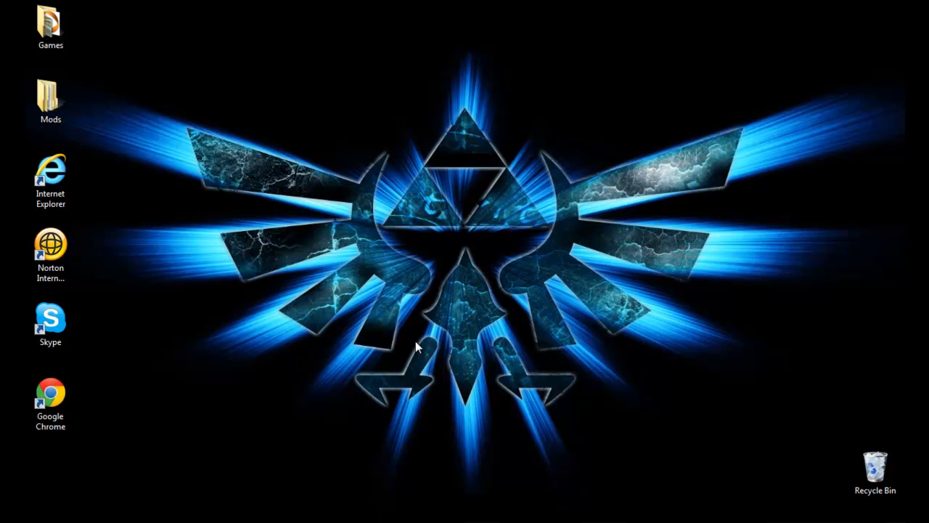
{"action": "mouse_move", "coordinate": [44, 58]}
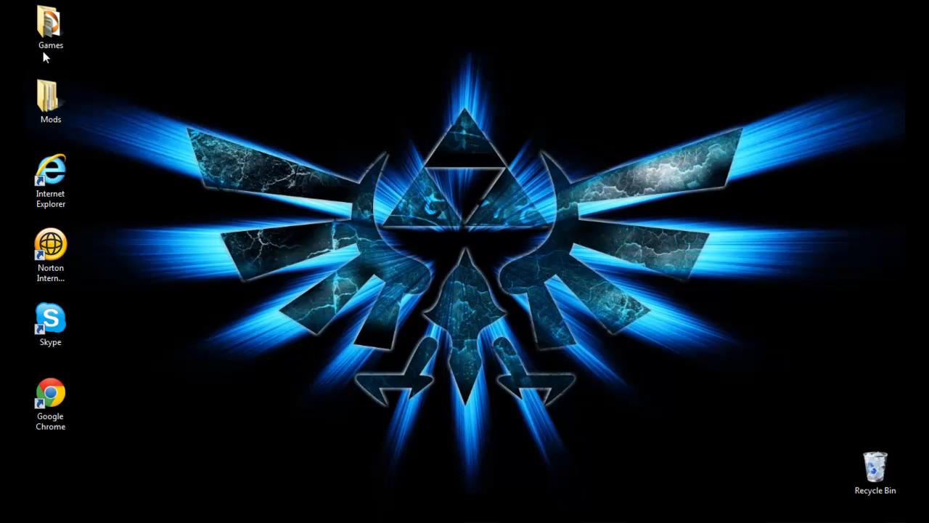
Step: Browse the Mods folder's Eclipse and Minecraft Coders Pack subfolders, then close the windows
{"action": "double_click", "coordinate": [49, 99]}
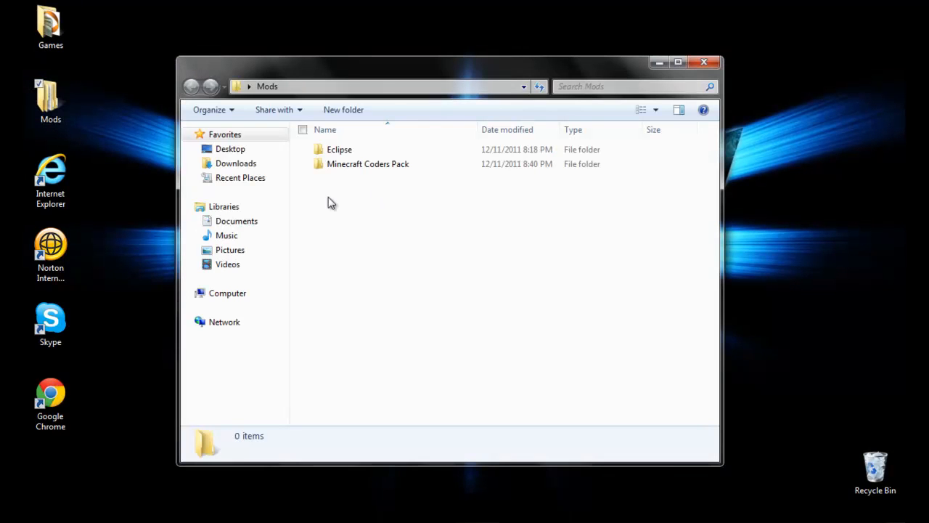
{"action": "left_click", "coordinate": [339, 148]}
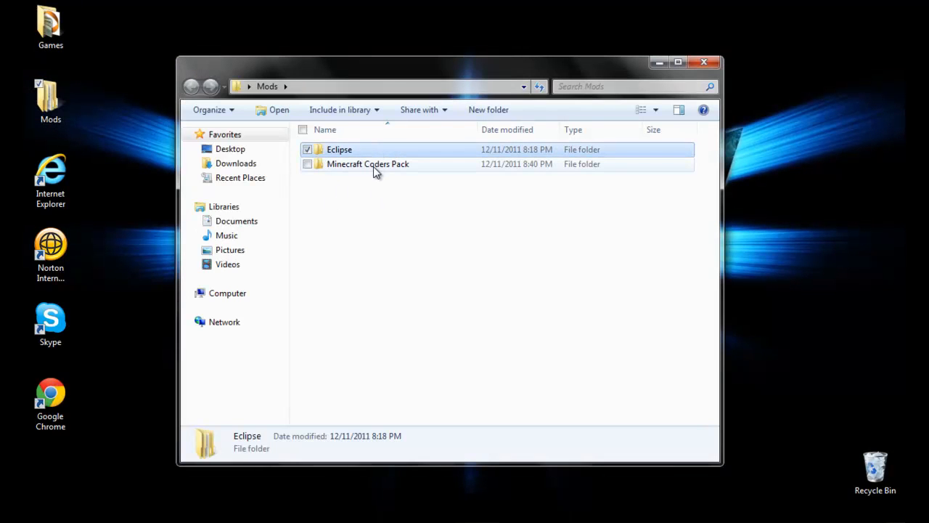
{"action": "left_click", "coordinate": [367, 162]}
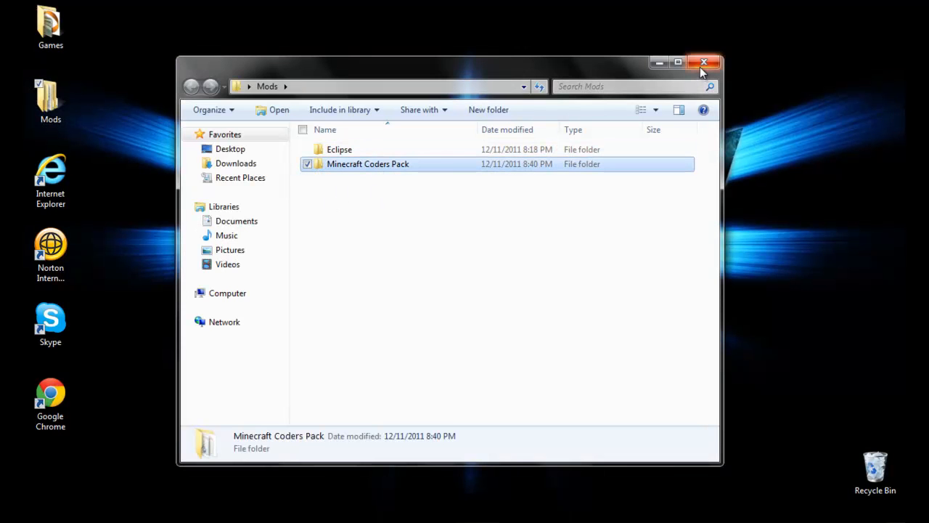
{"action": "left_click", "coordinate": [703, 61]}
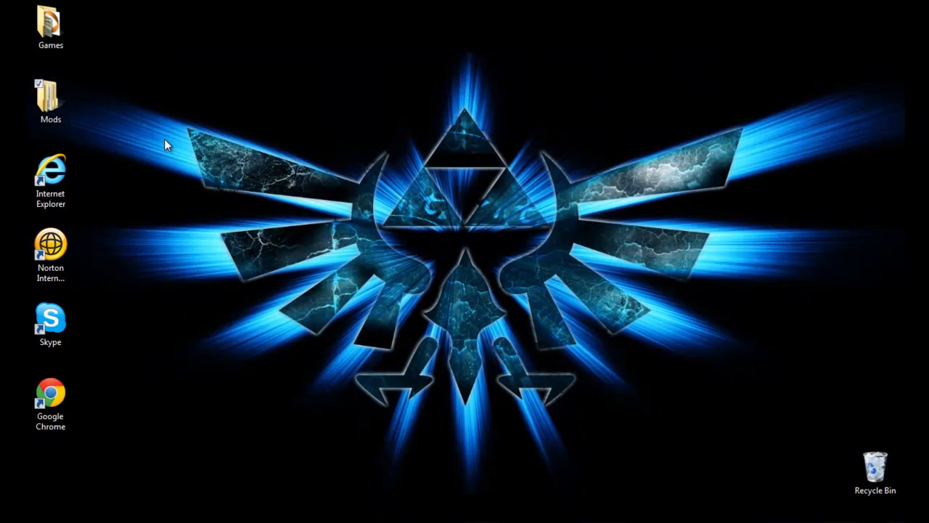
{"action": "mouse_move", "coordinate": [171, 122]}
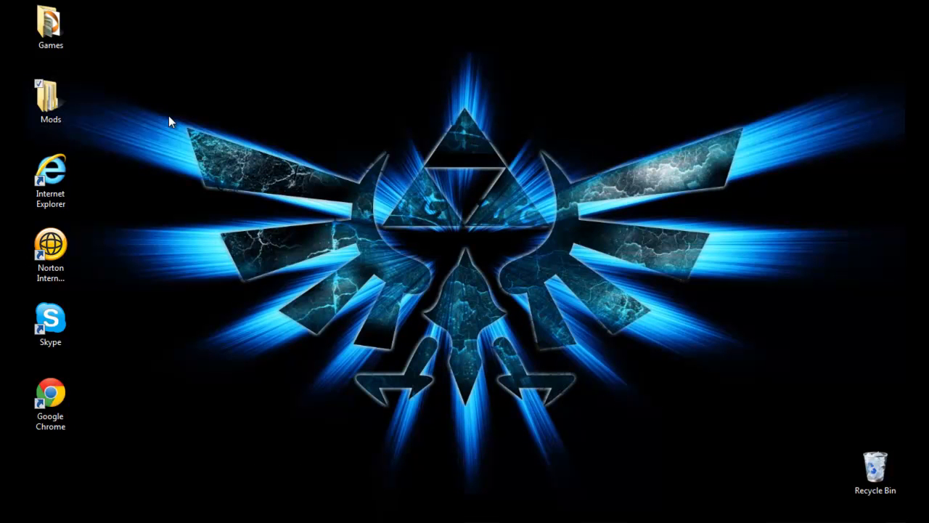
{"action": "left_click", "coordinate": [49, 94]}
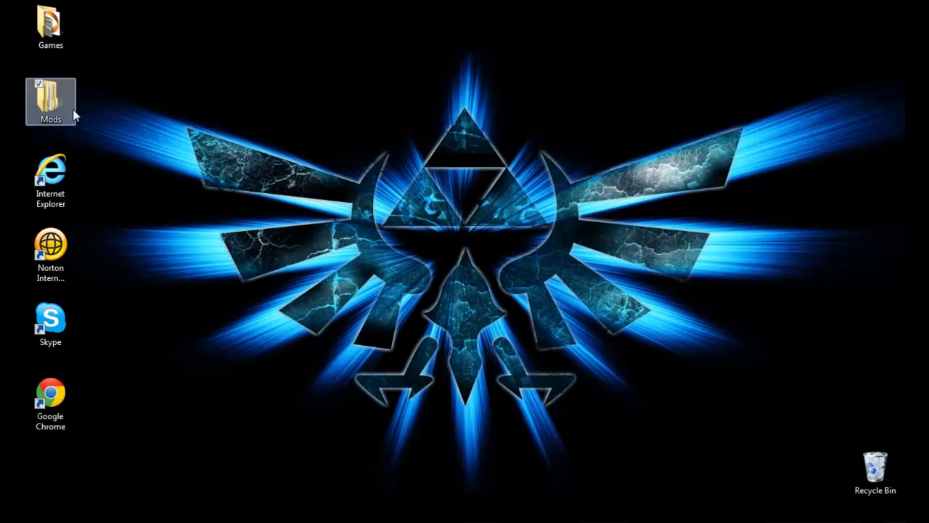
{"action": "double_click", "coordinate": [49, 95]}
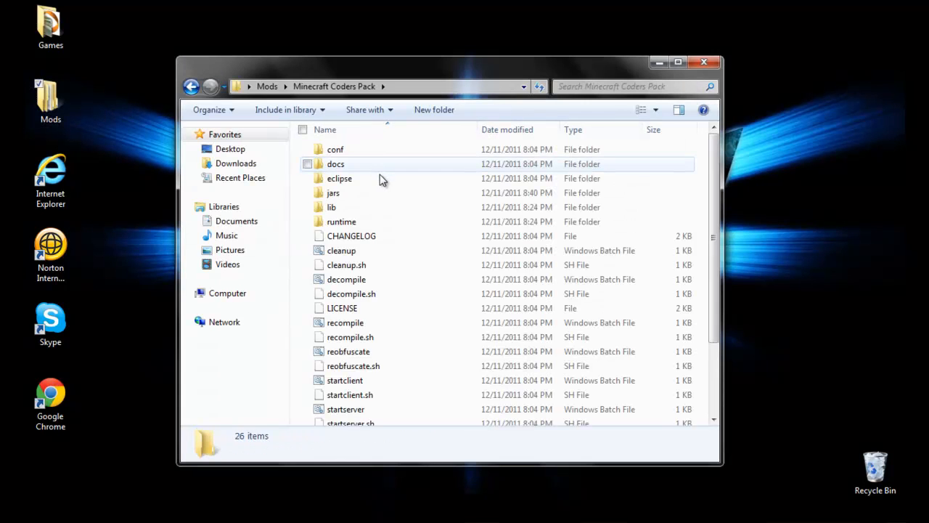
{"action": "mouse_move", "coordinate": [385, 174]}
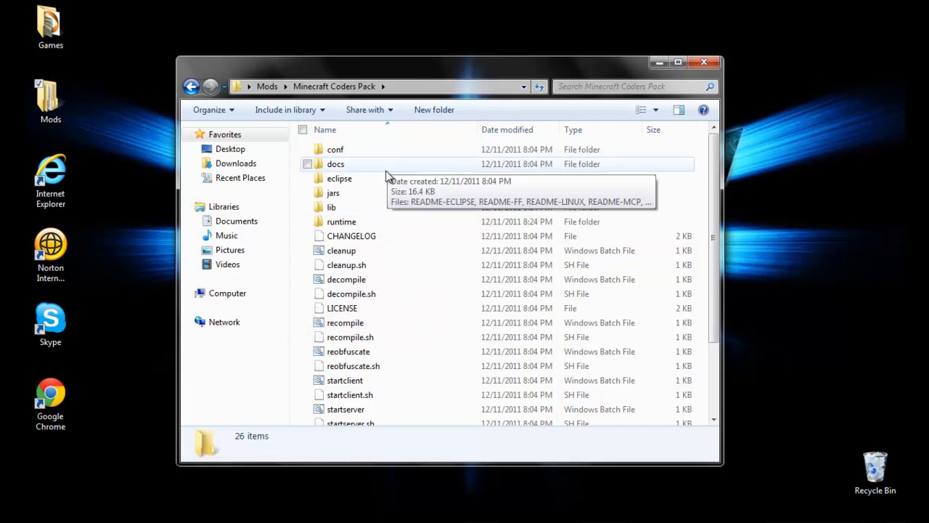
{"action": "mouse_move", "coordinate": [366, 220]}
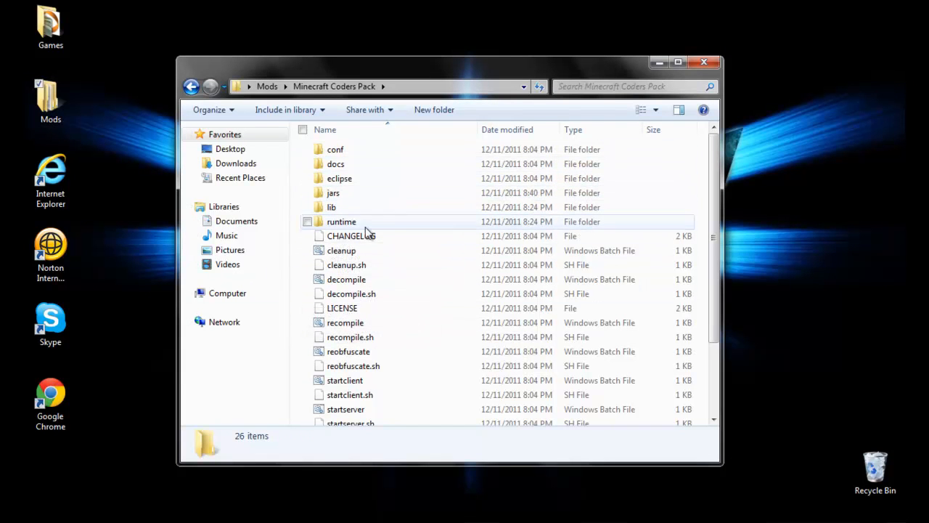
{"action": "mouse_move", "coordinate": [704, 61]}
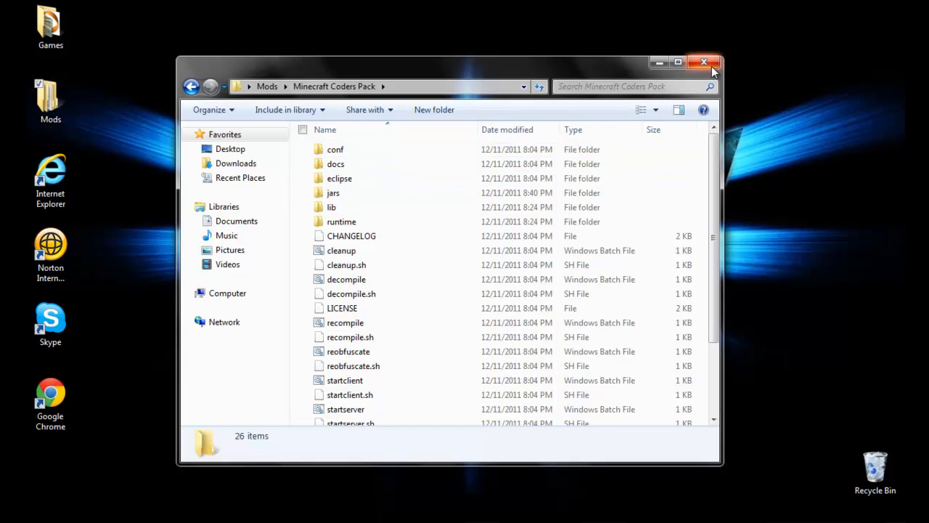
{"action": "left_click", "coordinate": [703, 61]}
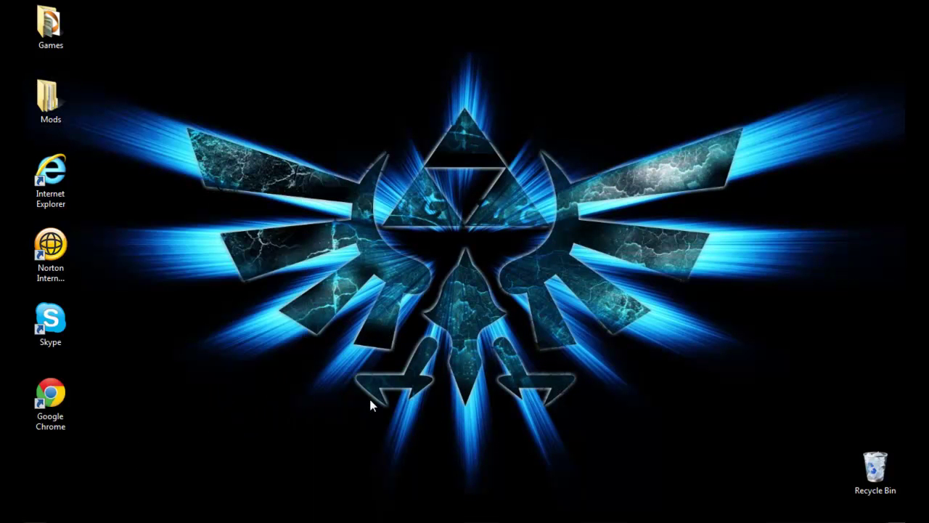
{"action": "mouse_move", "coordinate": [174, 399]}
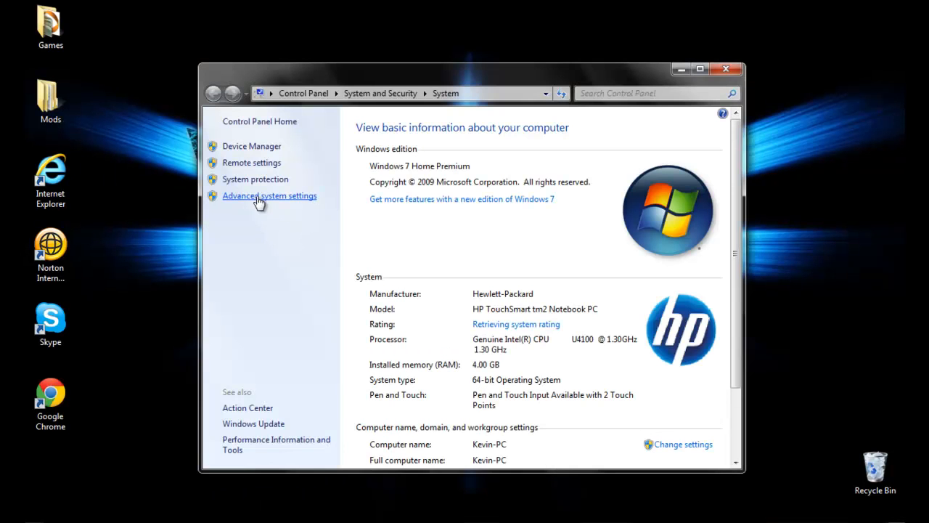
Step: Confirm the edited Path variable in Advanced system settings and close the System window
{"action": "left_click", "coordinate": [270, 194]}
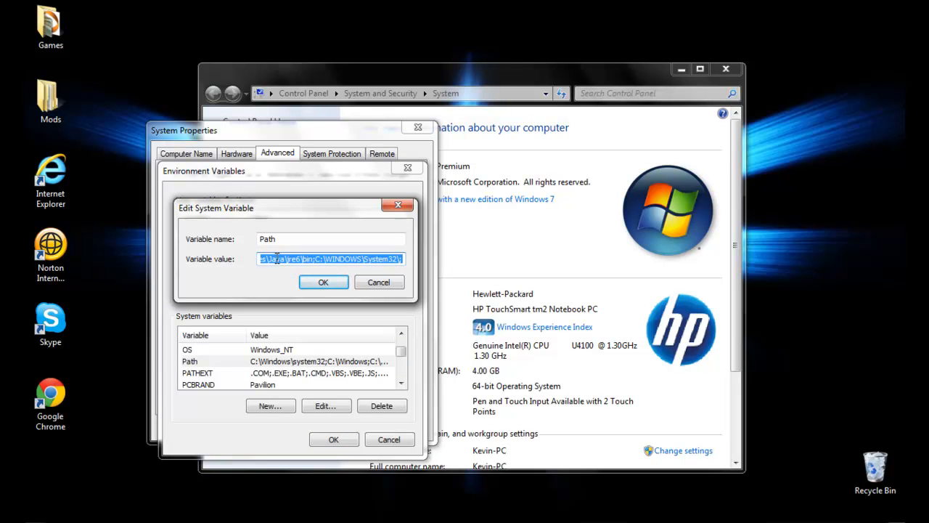
{"action": "mouse_move", "coordinate": [301, 264]}
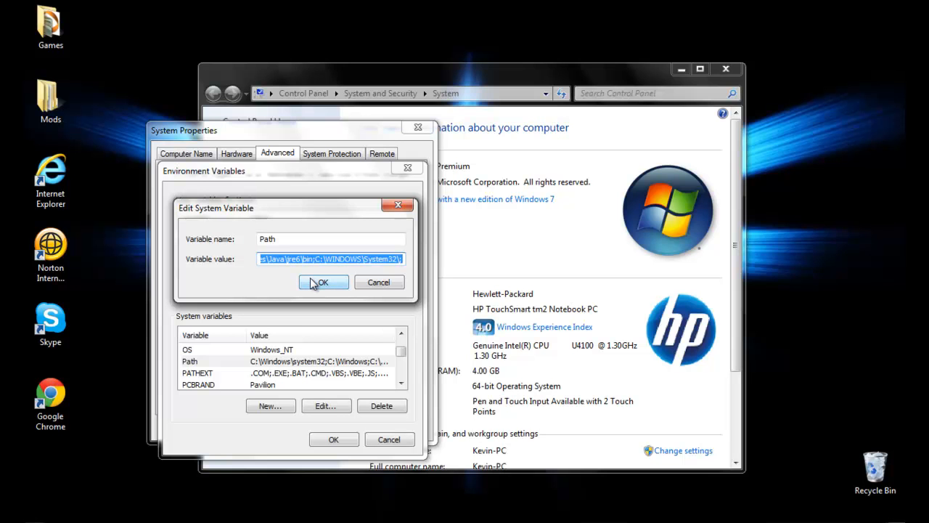
{"action": "left_click", "coordinate": [322, 282]}
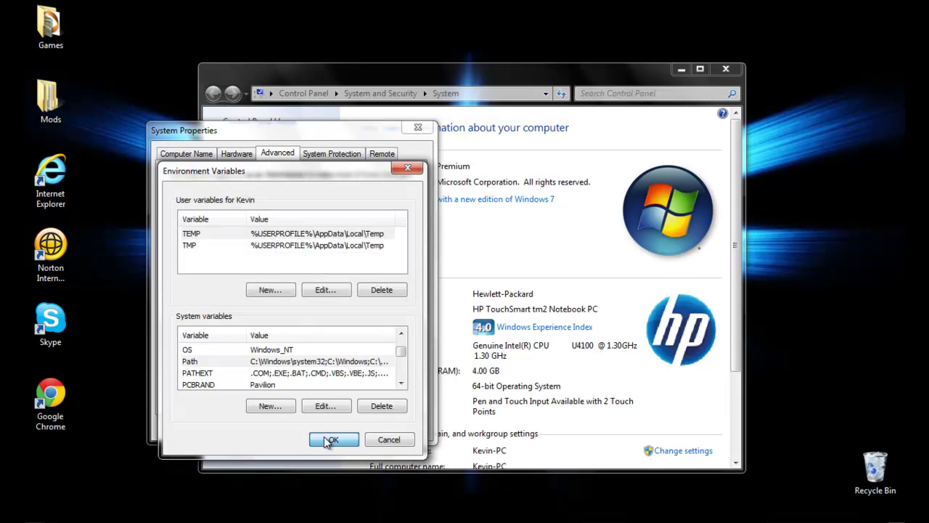
{"action": "left_click", "coordinate": [334, 438]}
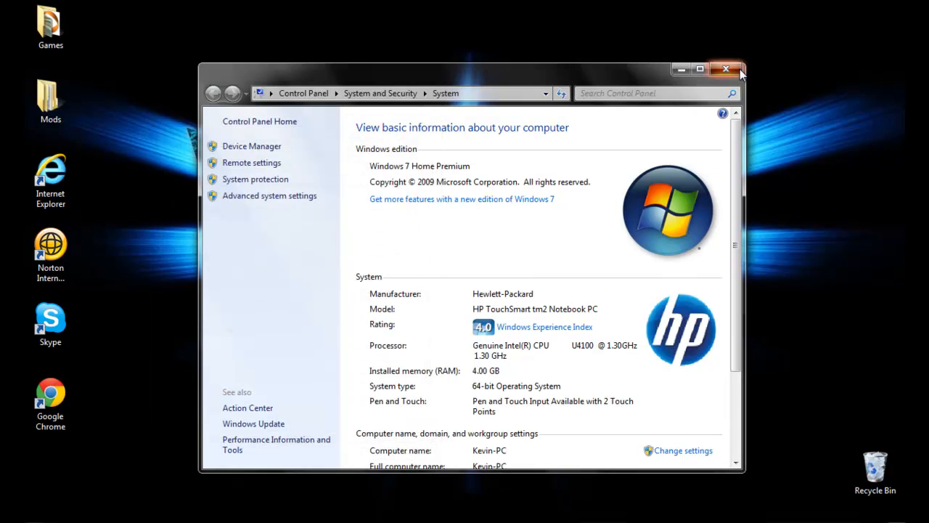
{"action": "left_click", "coordinate": [726, 69]}
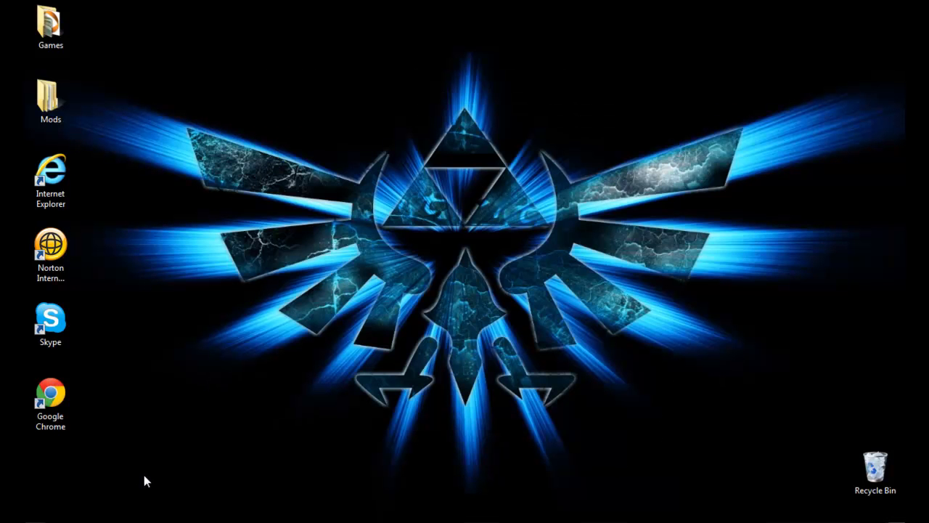
Step: Browse the jars subfolder, then return to the Minecraft Coders Pack folder
{"action": "left_click", "coordinate": [14, 520]}
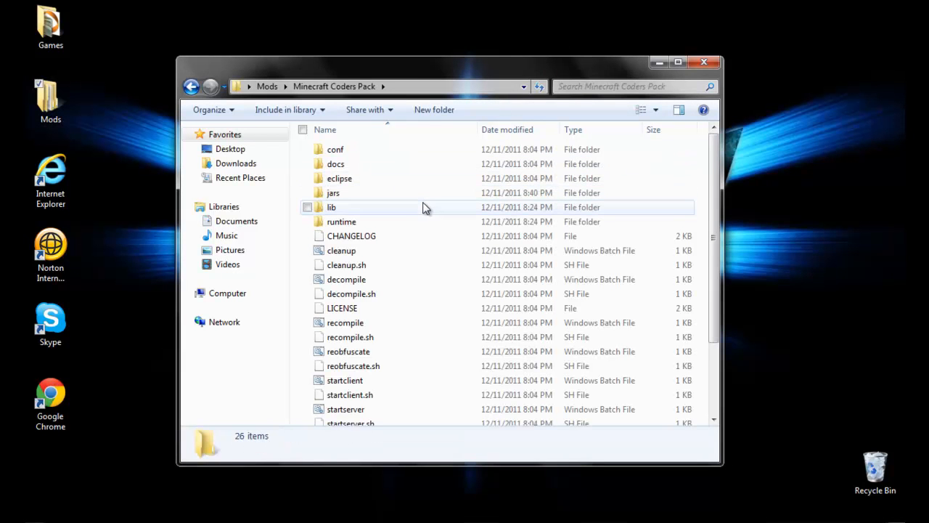
{"action": "mouse_move", "coordinate": [29, 487]}
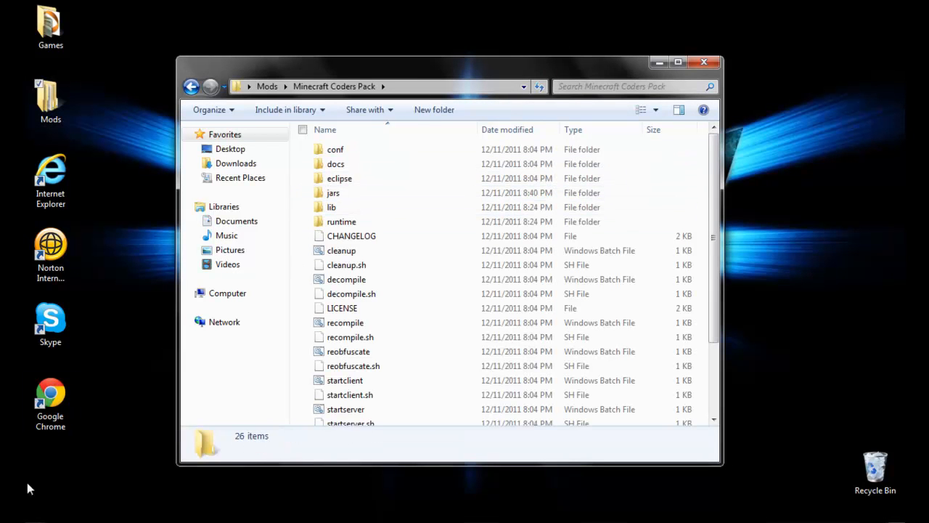
{"action": "mouse_move", "coordinate": [384, 209]}
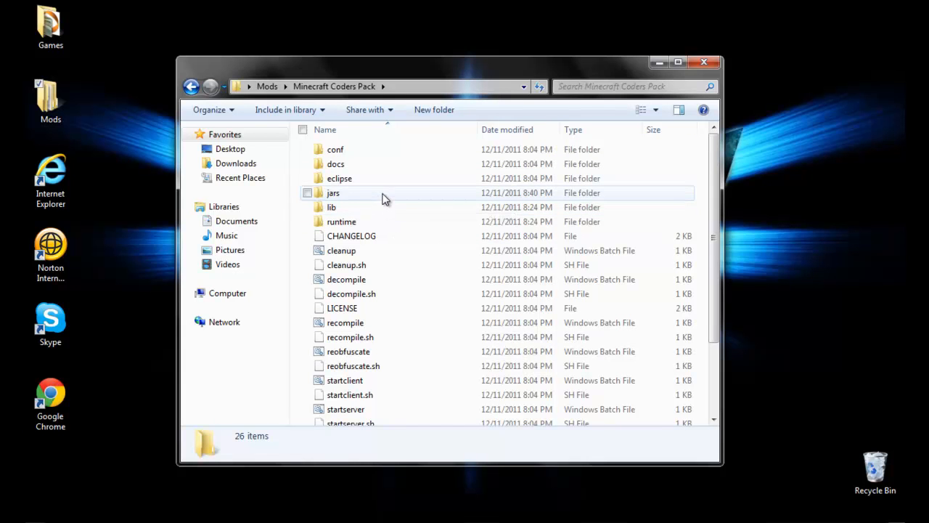
{"action": "double_click", "coordinate": [334, 192]}
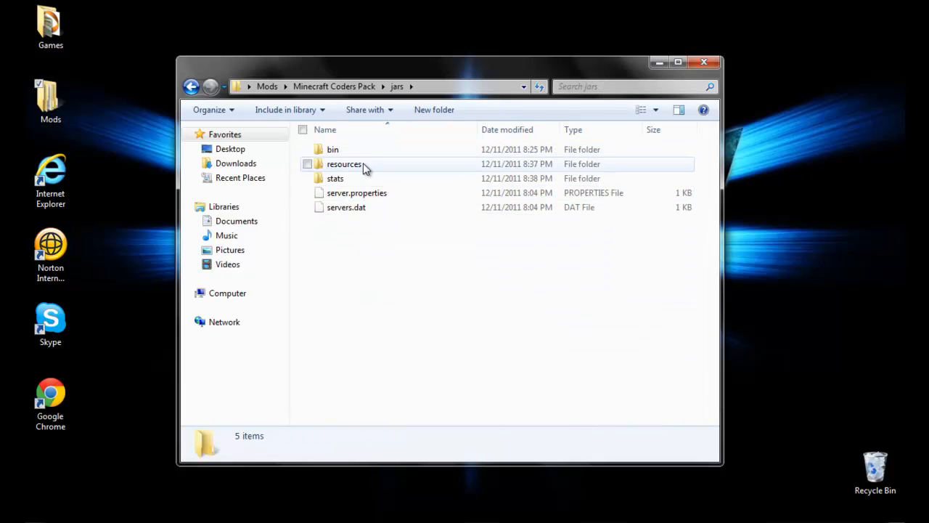
{"action": "mouse_move", "coordinate": [375, 168]}
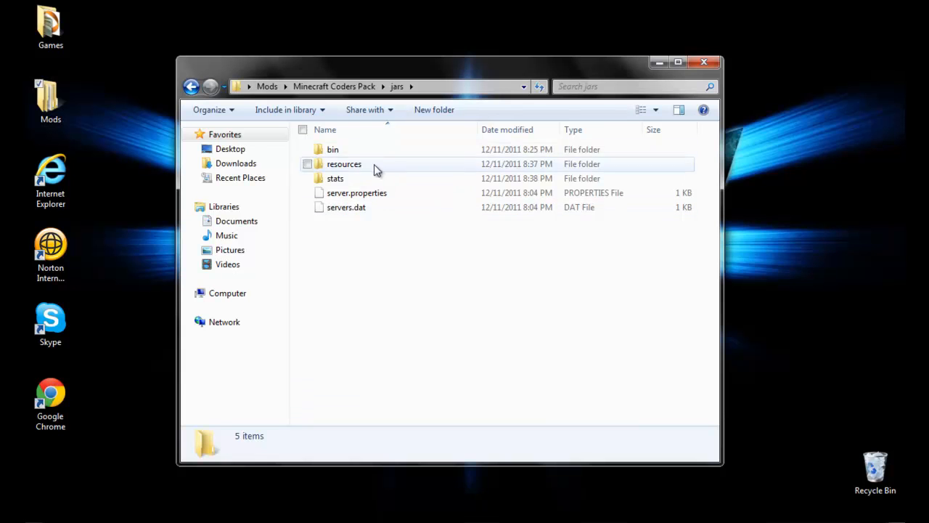
{"action": "mouse_move", "coordinate": [372, 197]}
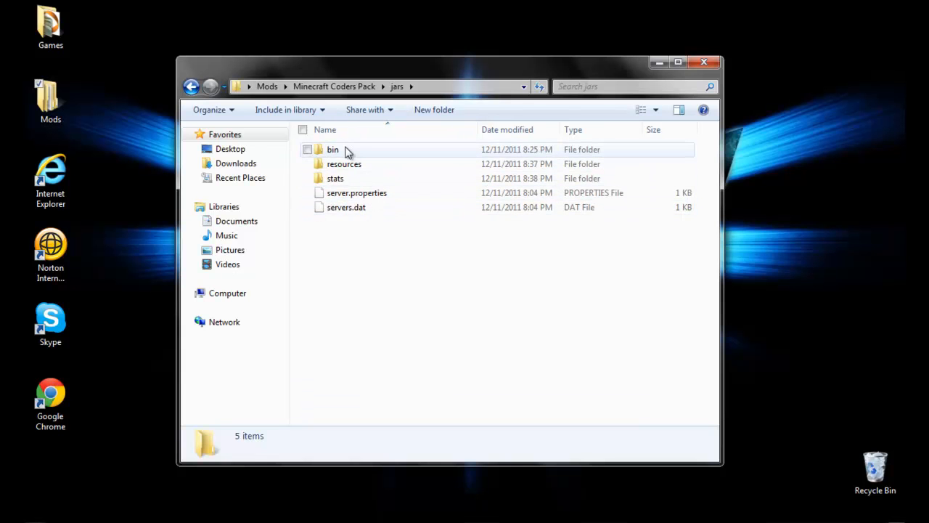
{"action": "mouse_move", "coordinate": [343, 163]}
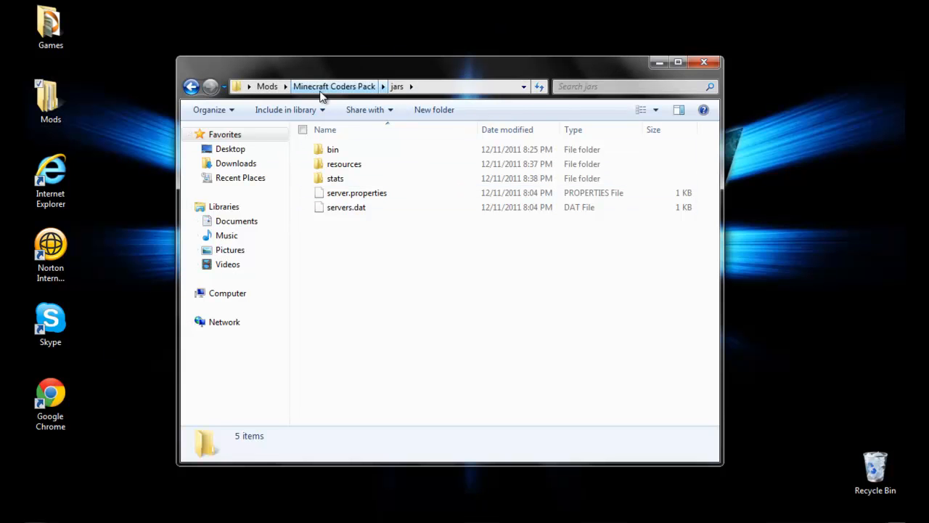
{"action": "left_click", "coordinate": [334, 86]}
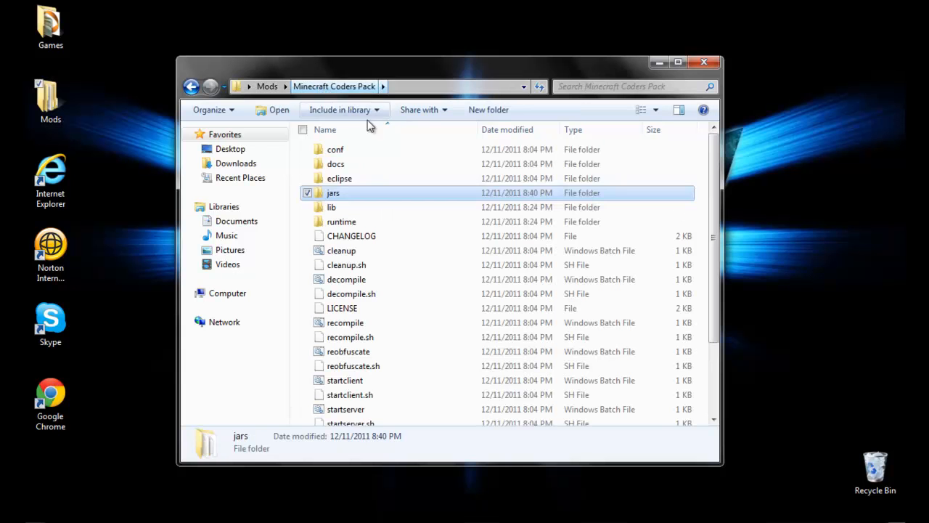
{"action": "mouse_move", "coordinate": [395, 317]}
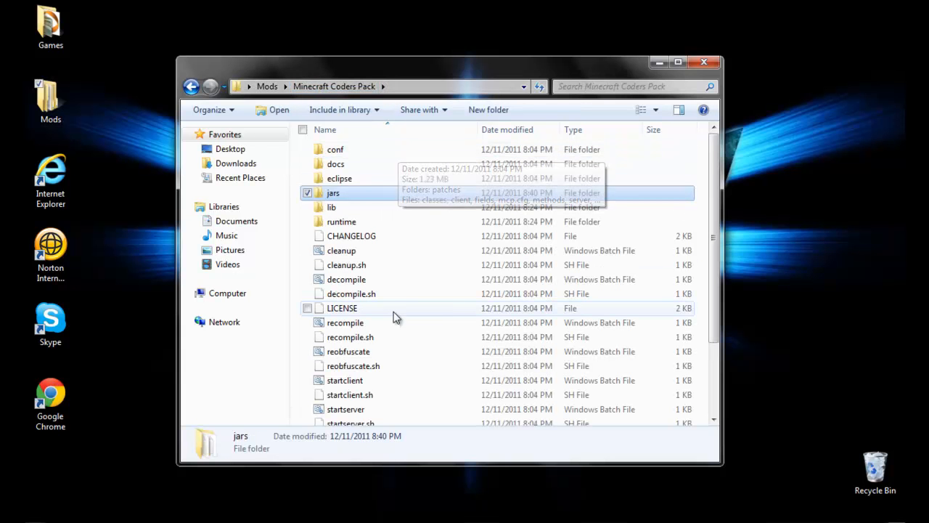
{"action": "mouse_move", "coordinate": [389, 341]}
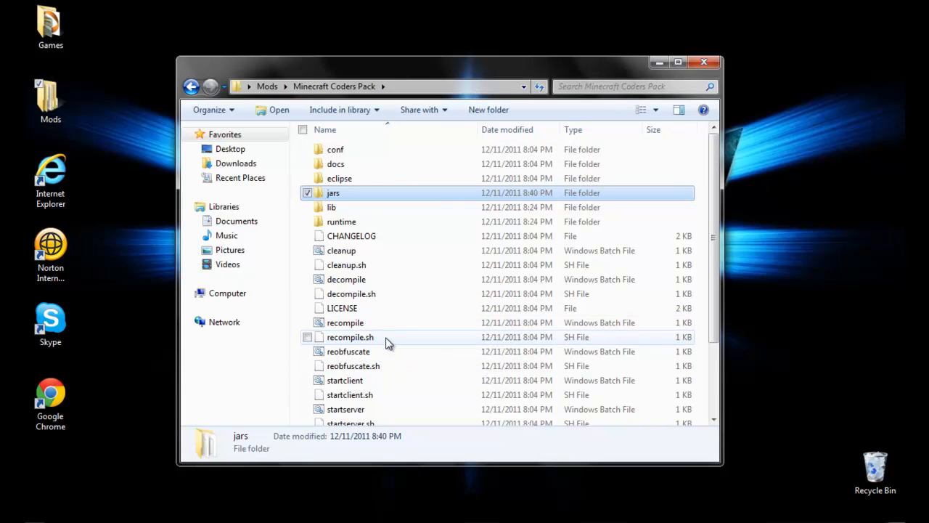
Step: Run decompile.bat so MCP decompiles the client into the Coders Pack
{"action": "left_click", "coordinate": [346, 279]}
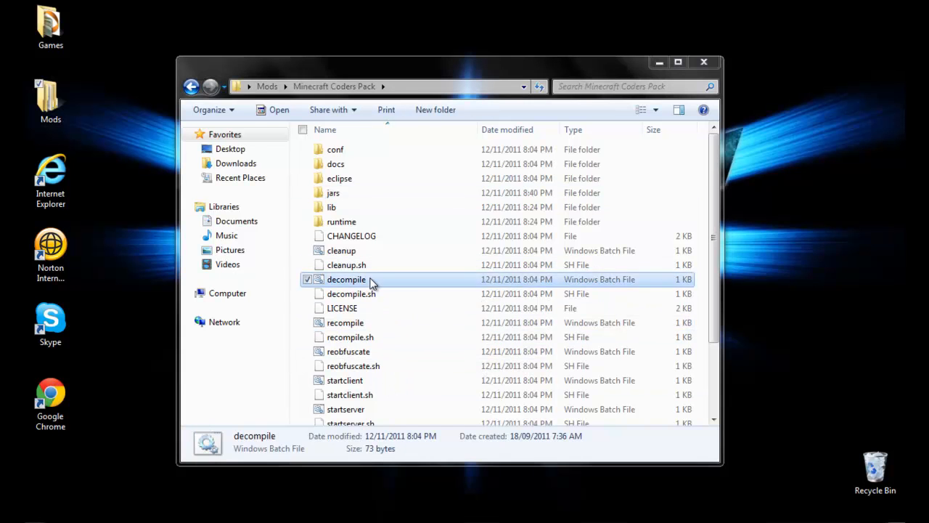
{"action": "mouse_move", "coordinate": [490, 282]}
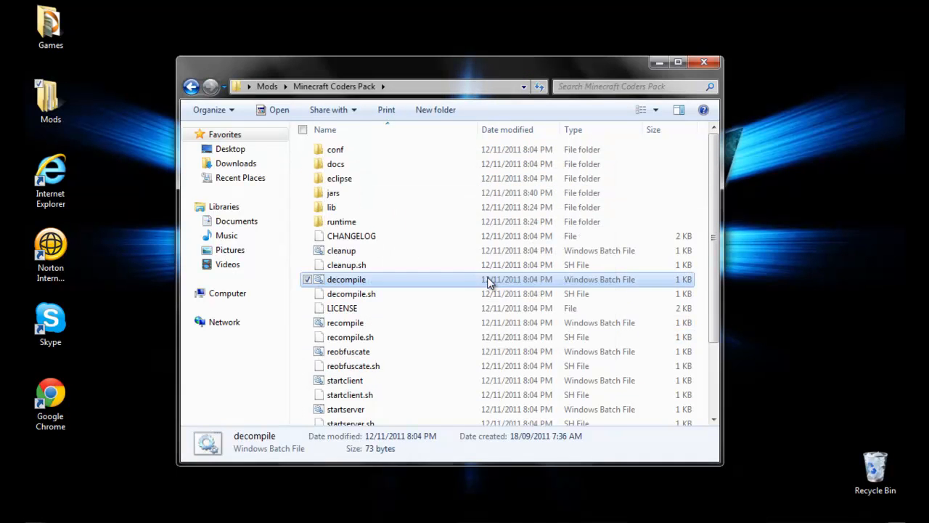
{"action": "double_click", "coordinate": [346, 279]}
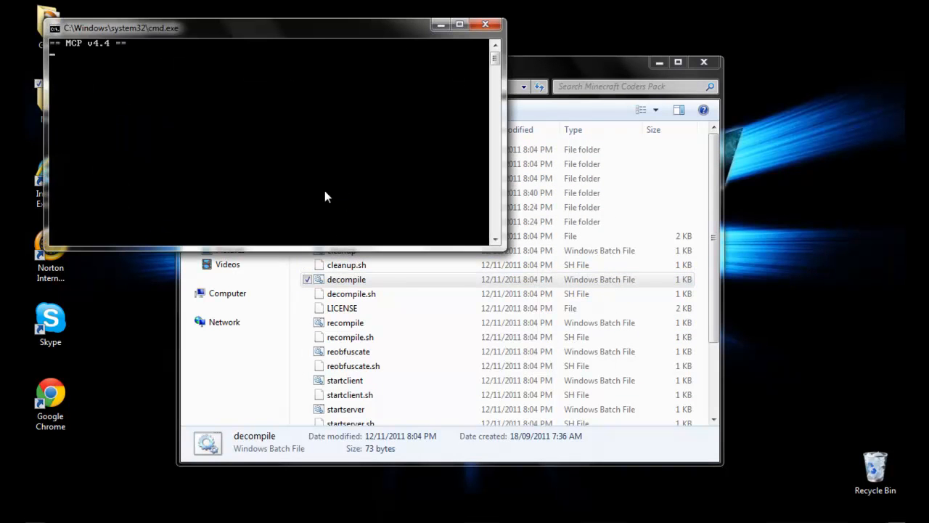
{"action": "scroll", "scroll_direction": "up", "scroll_amount": 3}
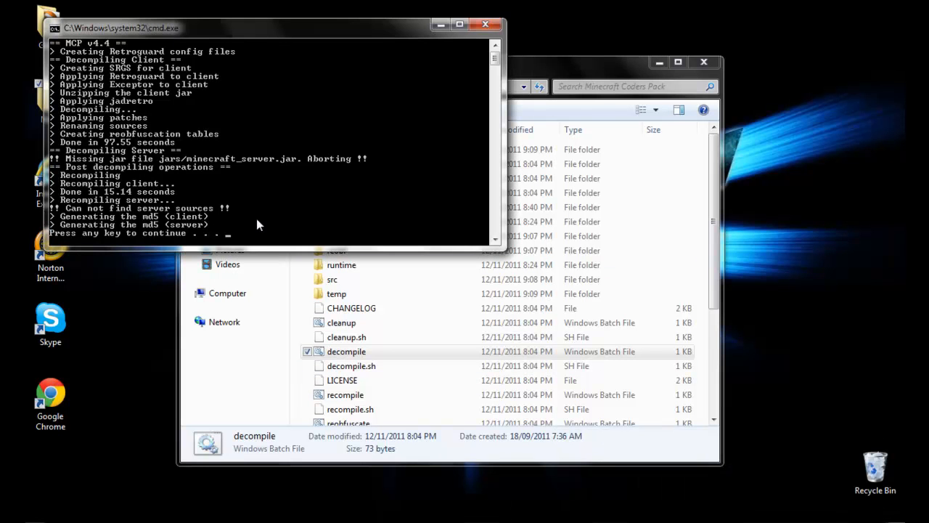
{"action": "mouse_move", "coordinate": [210, 103]}
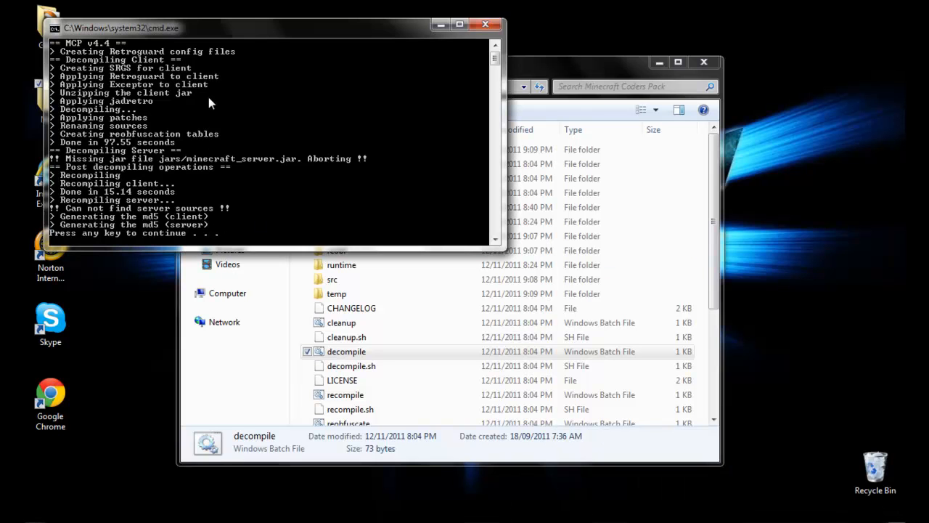
{"action": "mouse_move", "coordinate": [52, 191]}
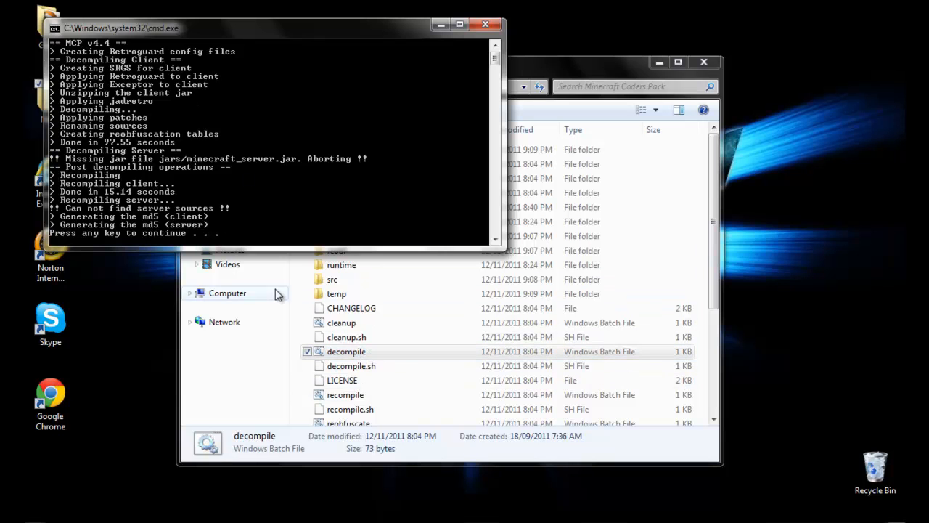
{"action": "mouse_move", "coordinate": [282, 160]}
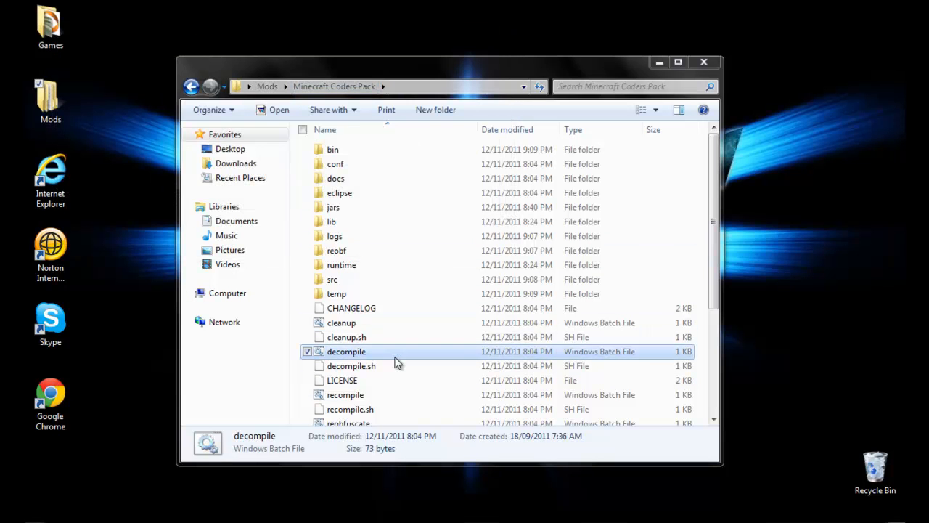
{"action": "mouse_move", "coordinate": [384, 250]}
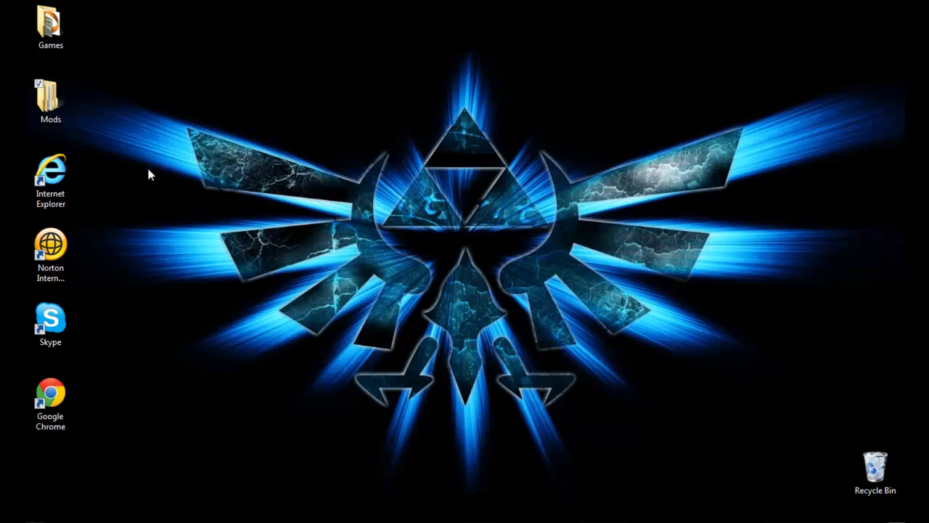
Step: Launch the Eclipse application from the Mods\Eclipse folder, allowing the unverified program
{"action": "double_click", "coordinate": [49, 95]}
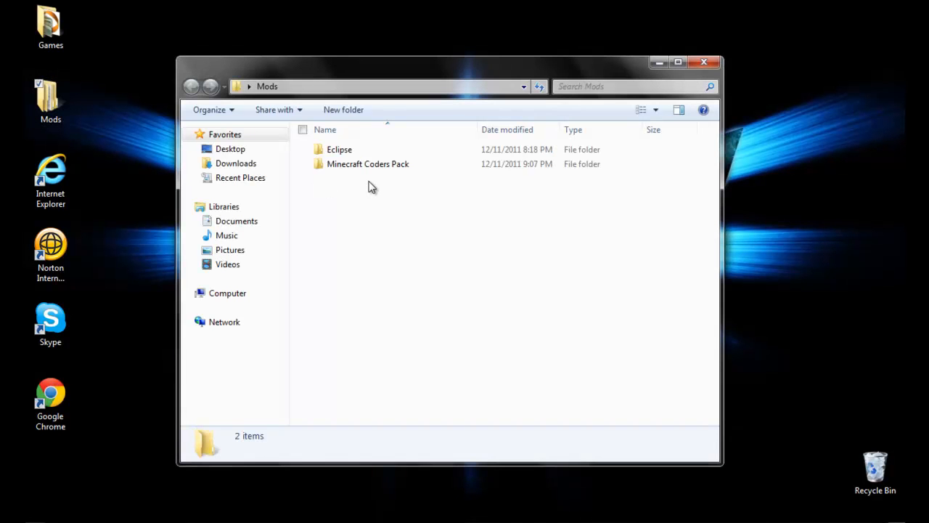
{"action": "double_click", "coordinate": [339, 148]}
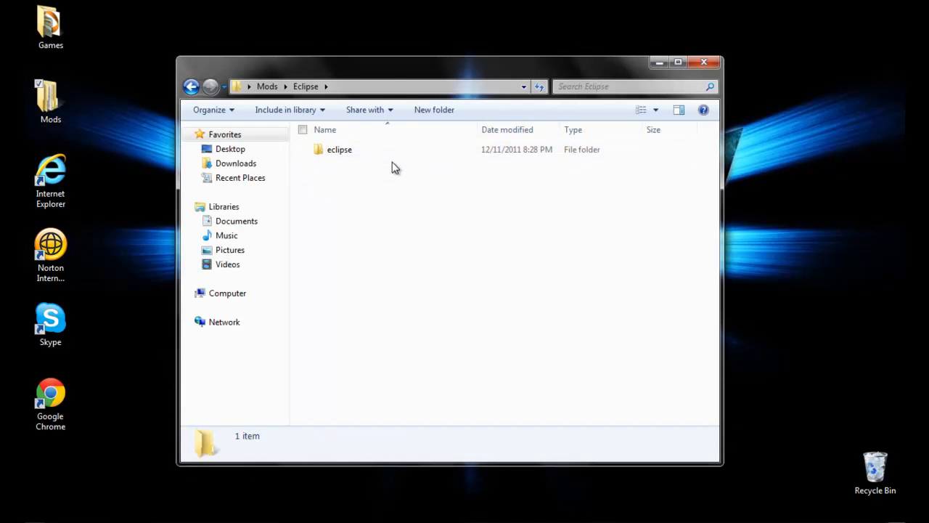
{"action": "double_click", "coordinate": [340, 149]}
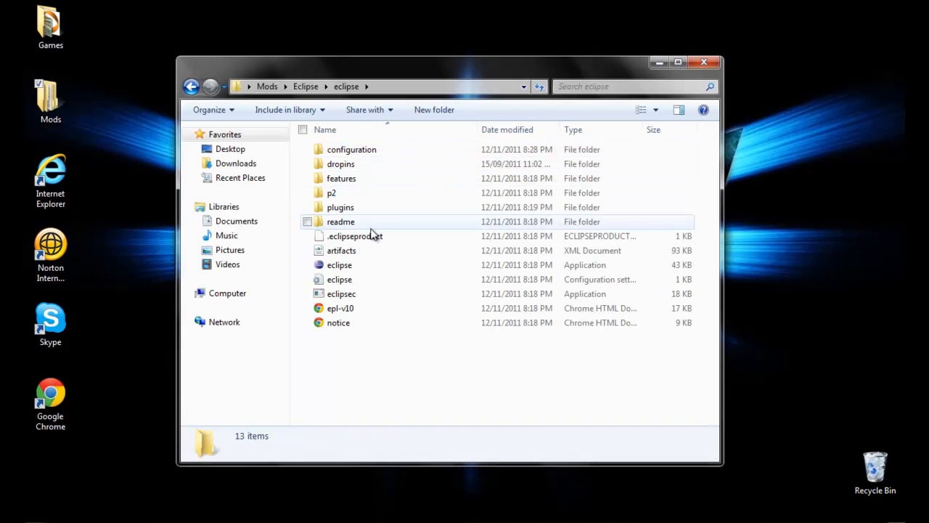
{"action": "double_click", "coordinate": [339, 264]}
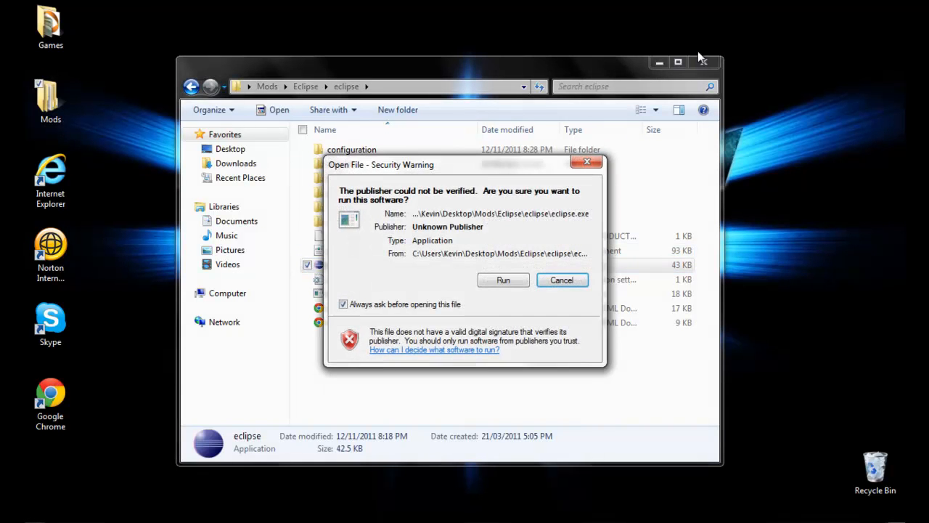
{"action": "left_click", "coordinate": [560, 278]}
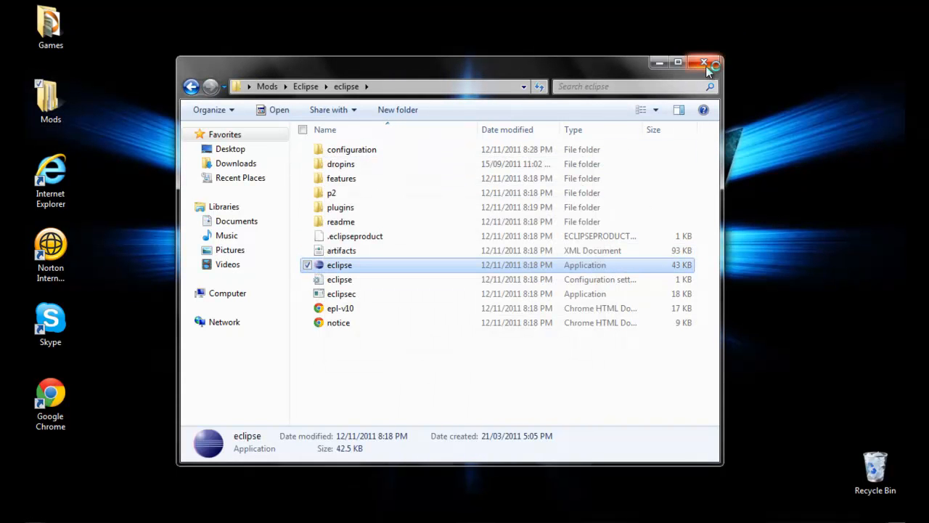
{"action": "double_click", "coordinate": [339, 265]}
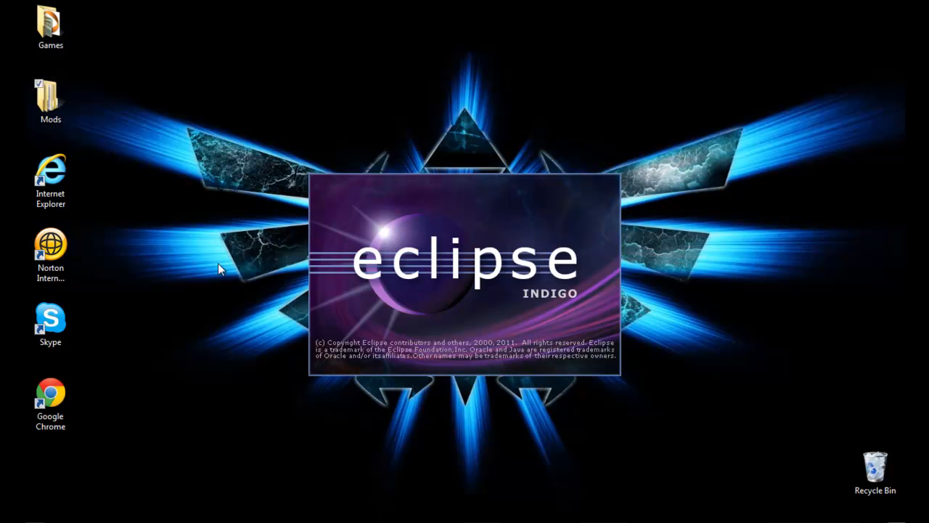
{"action": "mouse_move", "coordinate": [424, 334]}
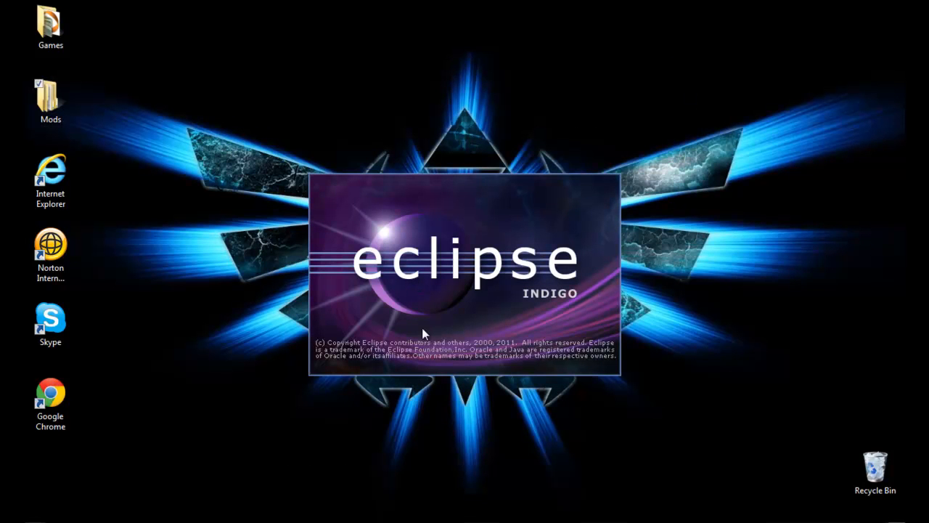
{"action": "mouse_move", "coordinate": [399, 276]}
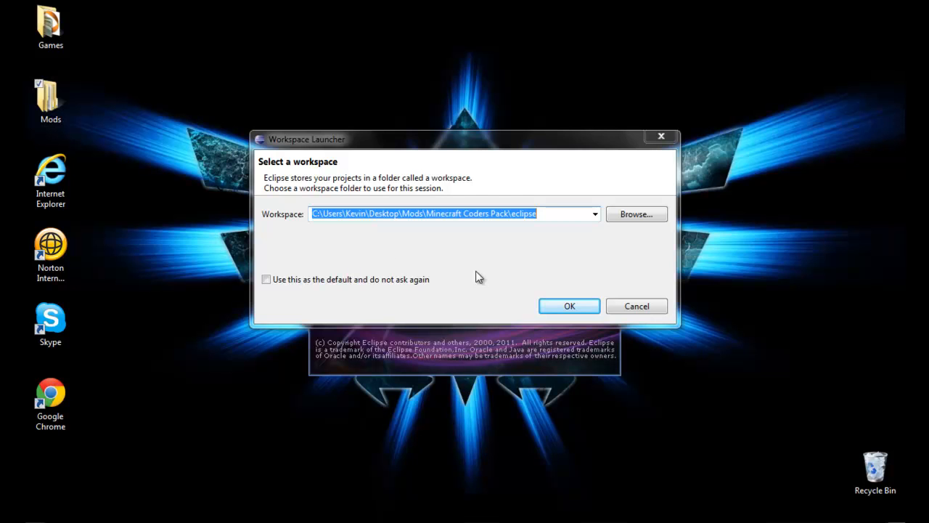
{"action": "mouse_move", "coordinate": [647, 196]}
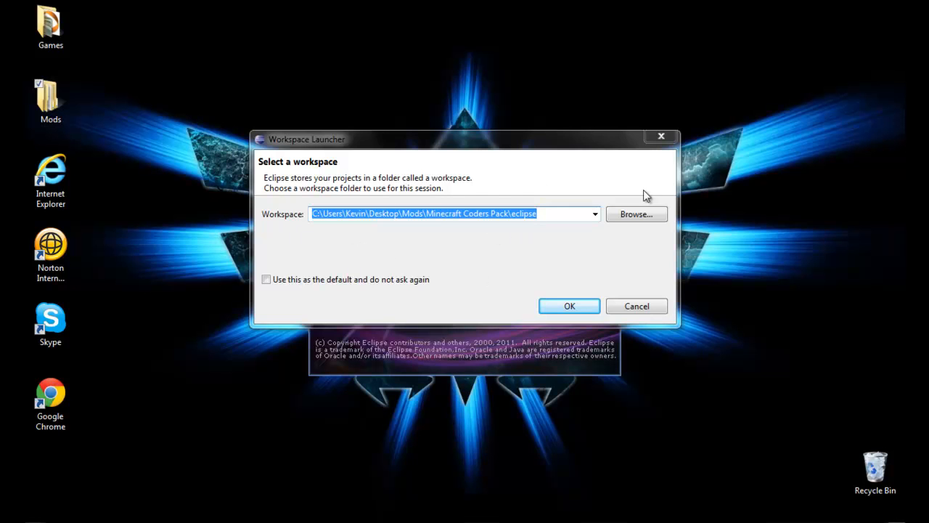
Step: Choose the Minecraft Coders Pack\eclipse folder as the workspace and start the workbench
{"action": "left_click", "coordinate": [636, 214]}
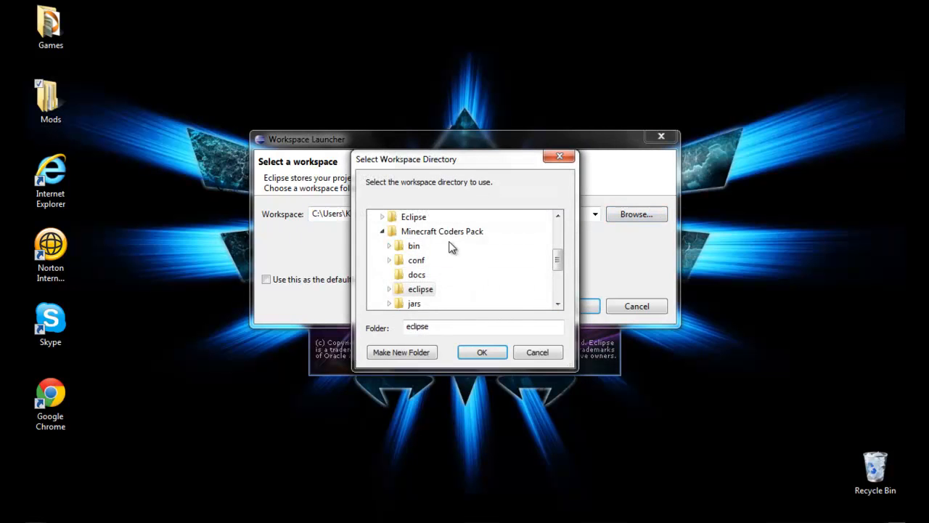
{"action": "mouse_move", "coordinate": [522, 245]}
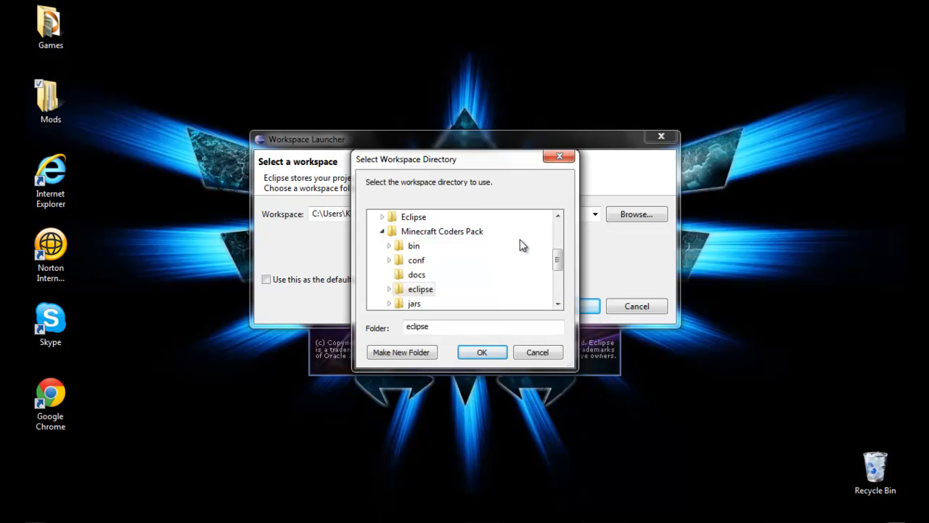
{"action": "scroll", "scroll_direction": "up", "scroll_amount": 3}
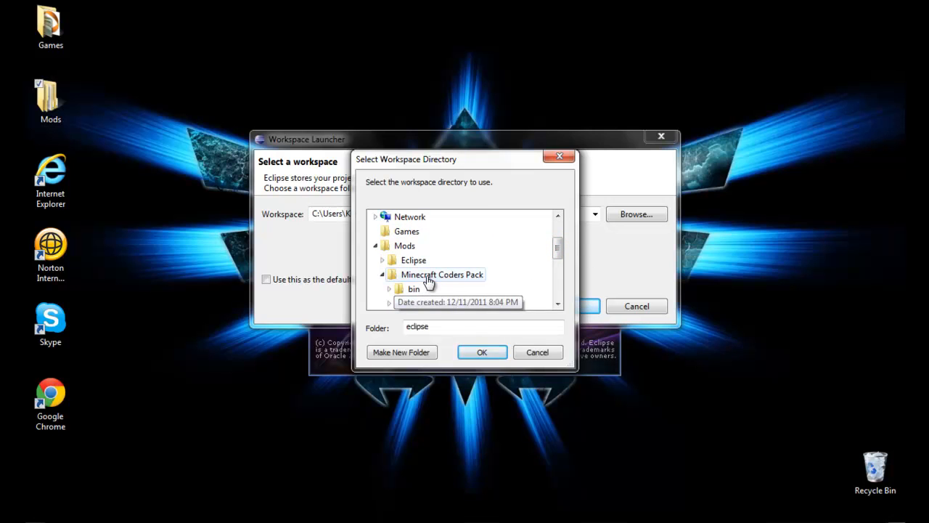
{"action": "scroll", "scroll_direction": "down", "scroll_amount": 3}
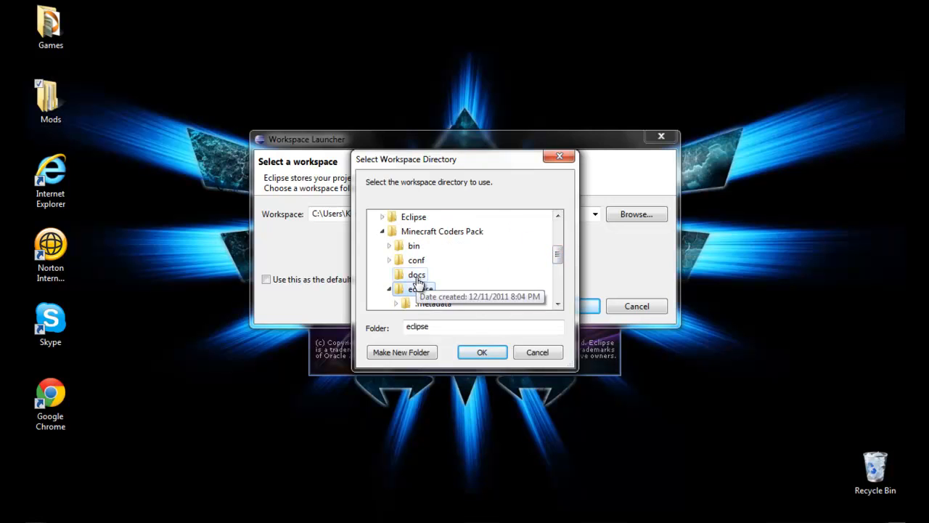
{"action": "left_click", "coordinate": [482, 352]}
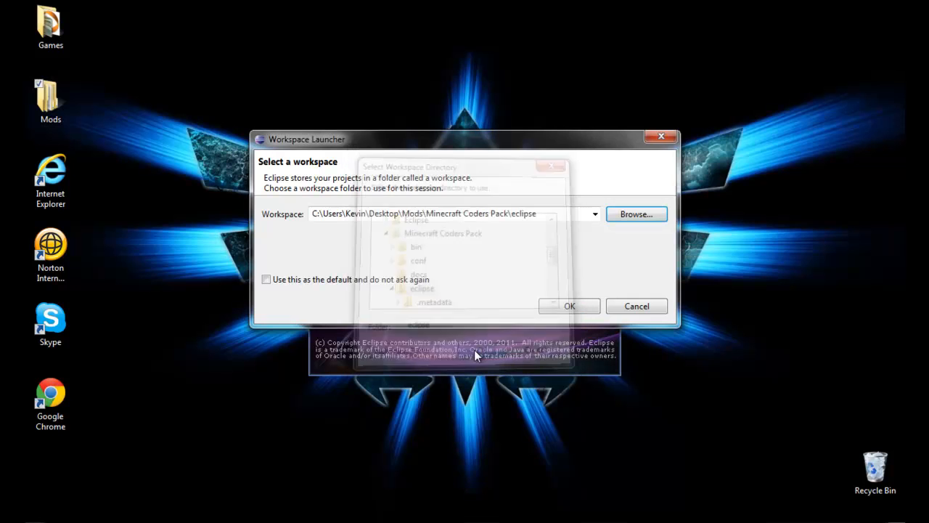
{"action": "left_click", "coordinate": [569, 305]}
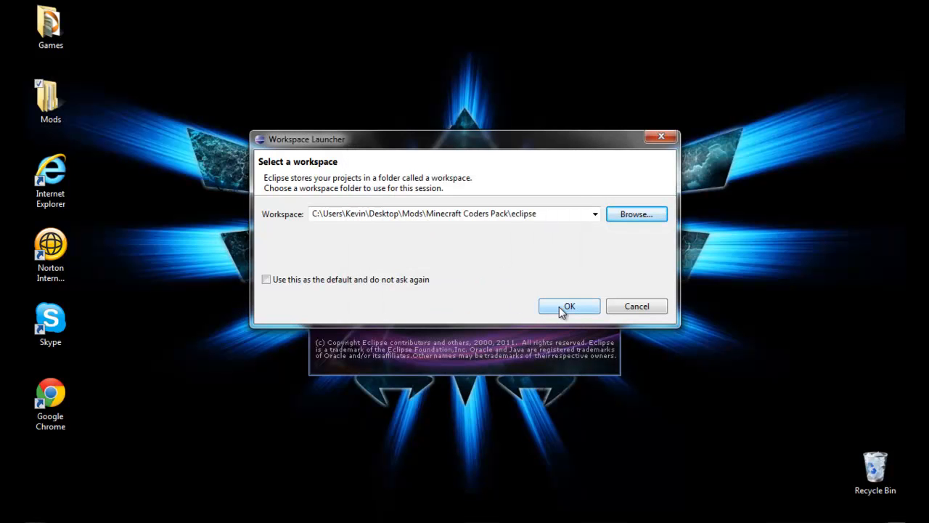
{"action": "mouse_move", "coordinate": [317, 283]}
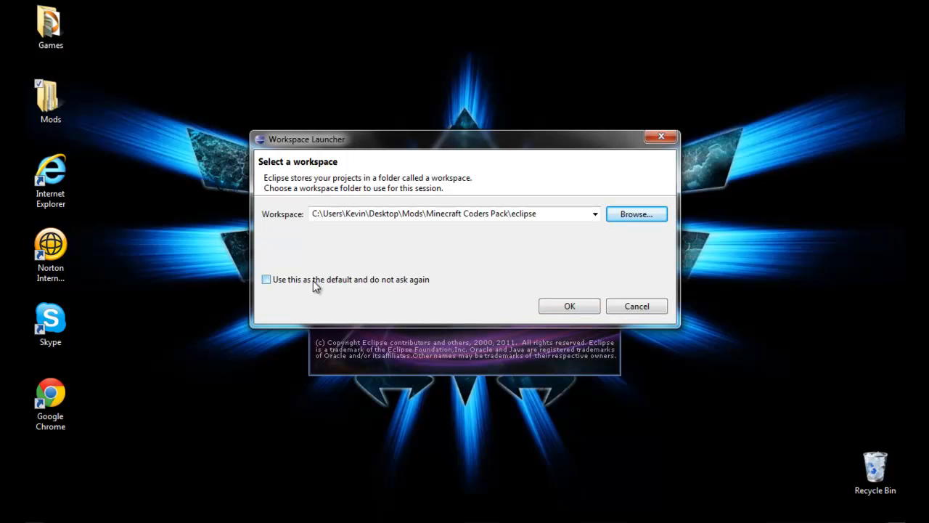
{"action": "mouse_move", "coordinate": [363, 297]}
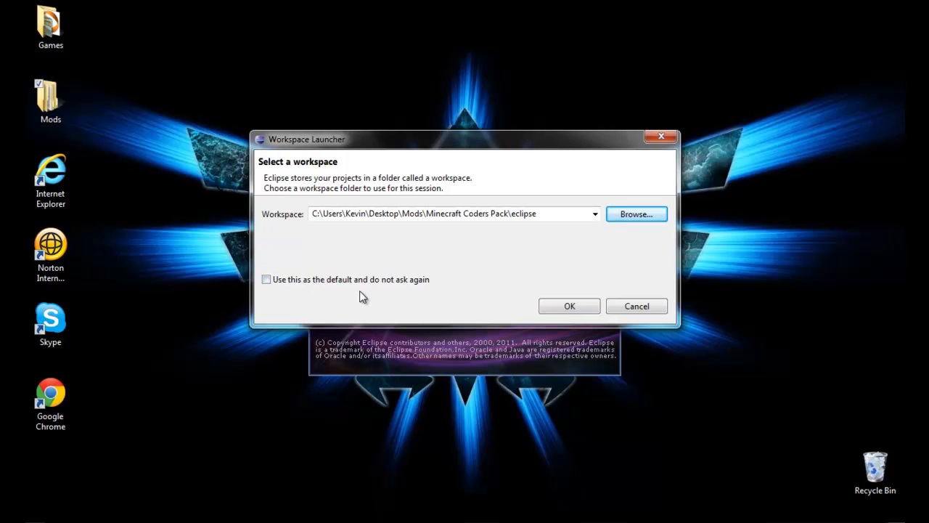
{"action": "mouse_move", "coordinate": [570, 304]}
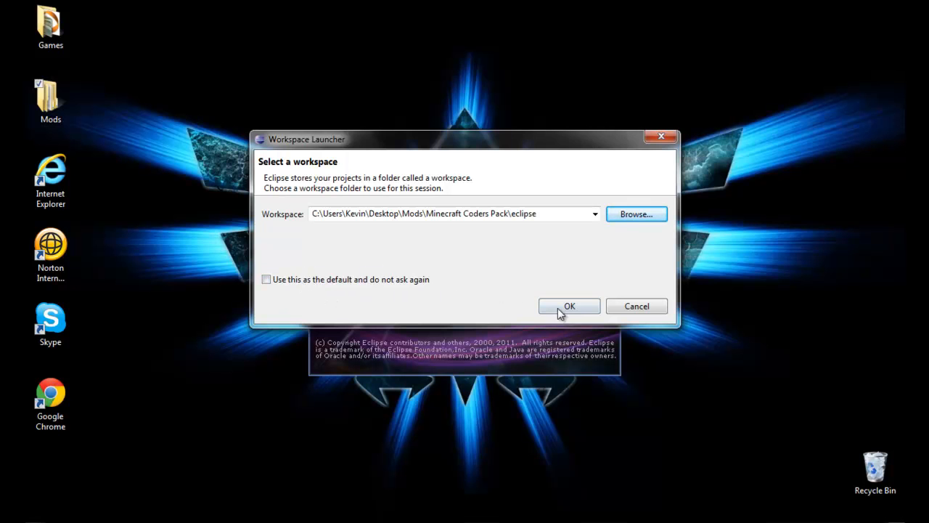
{"action": "left_click", "coordinate": [569, 304]}
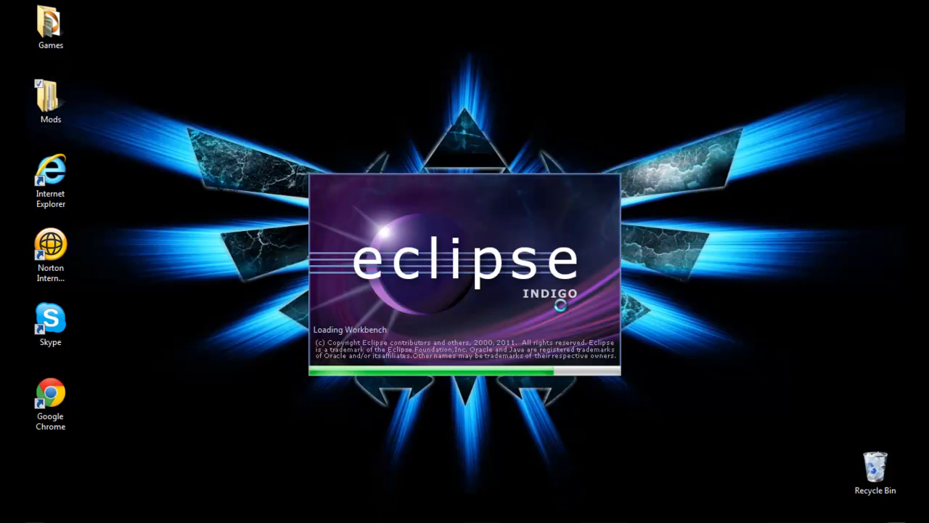
{"action": "mouse_move", "coordinate": [563, 311]}
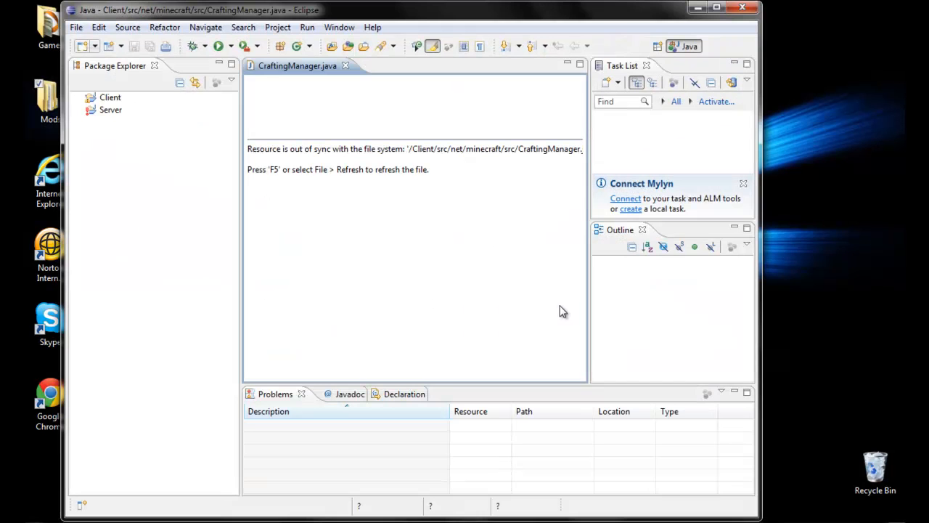
{"action": "mouse_move", "coordinate": [174, 109]}
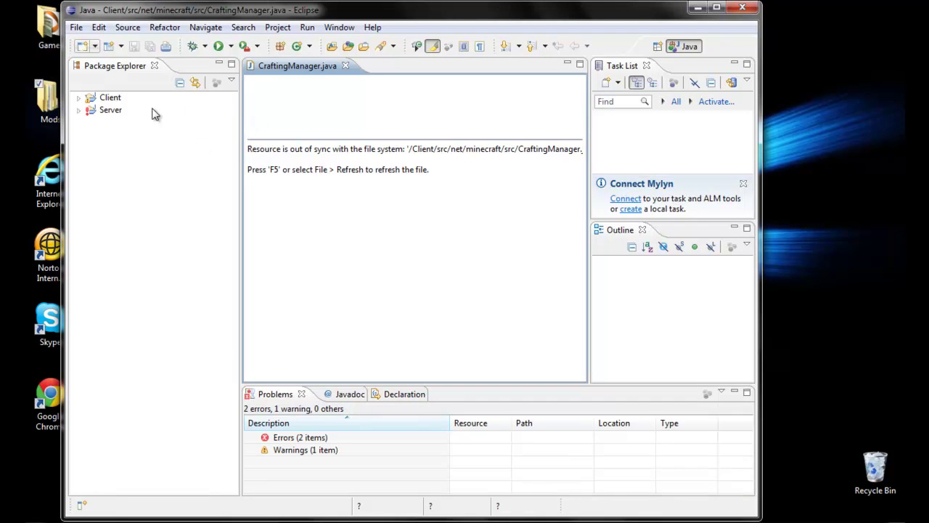
{"action": "mouse_move", "coordinate": [119, 138]}
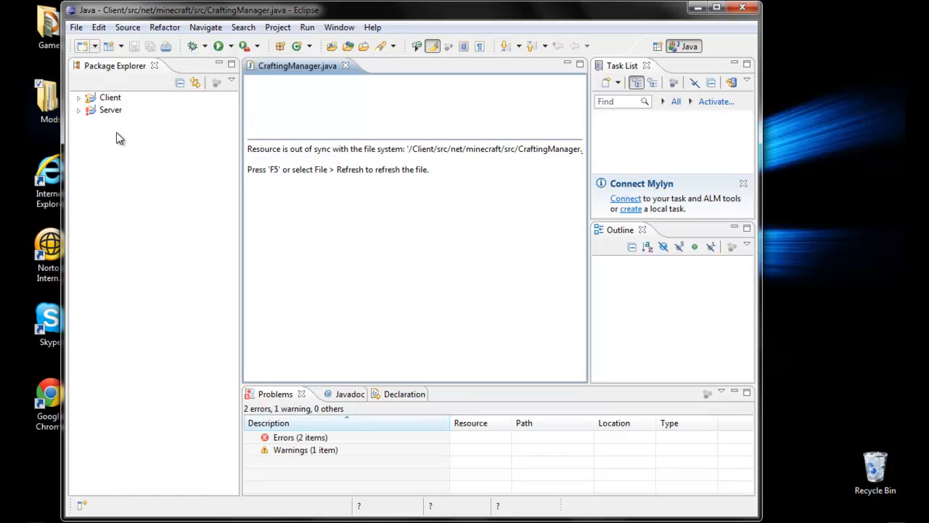
{"action": "mouse_move", "coordinate": [162, 215]}
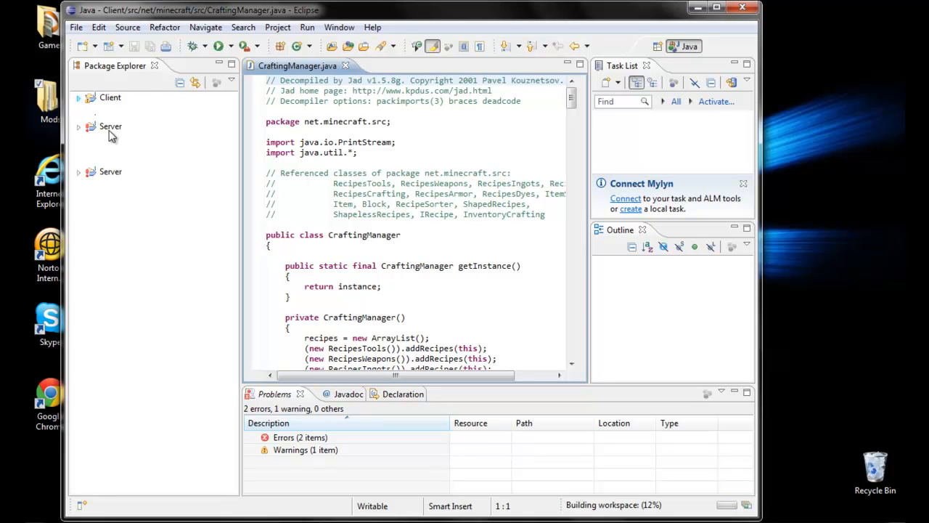
Step: Expand the Client project's src folder down to the net.minecraft.src package
{"action": "left_click", "coordinate": [78, 97]}
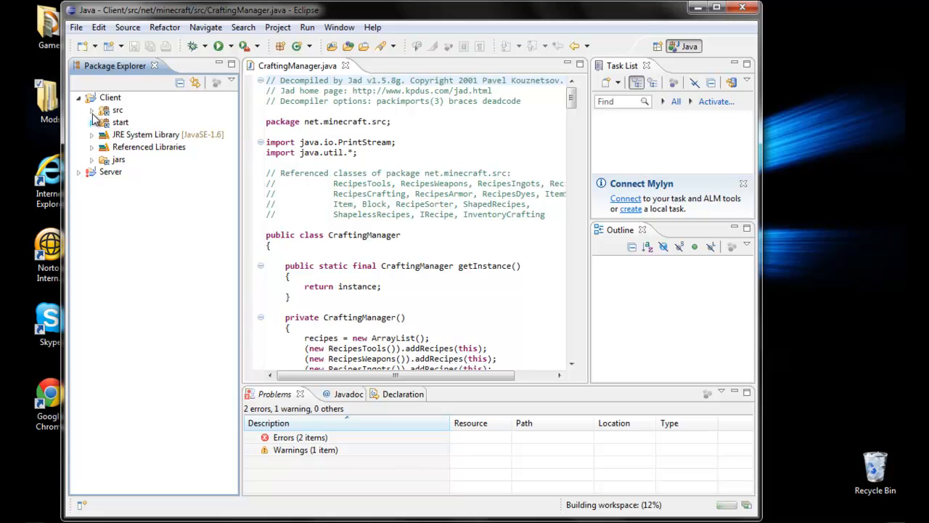
{"action": "left_click", "coordinate": [90, 110]}
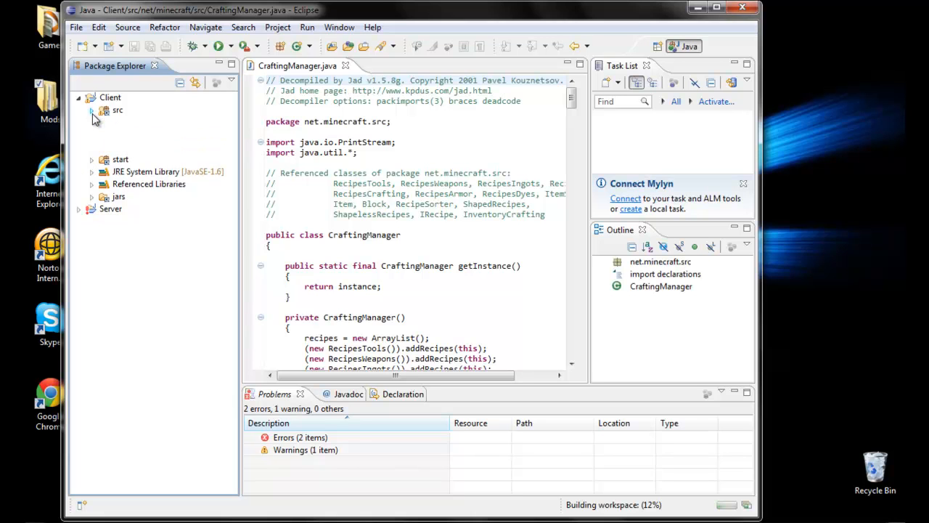
{"action": "left_click", "coordinate": [91, 110]}
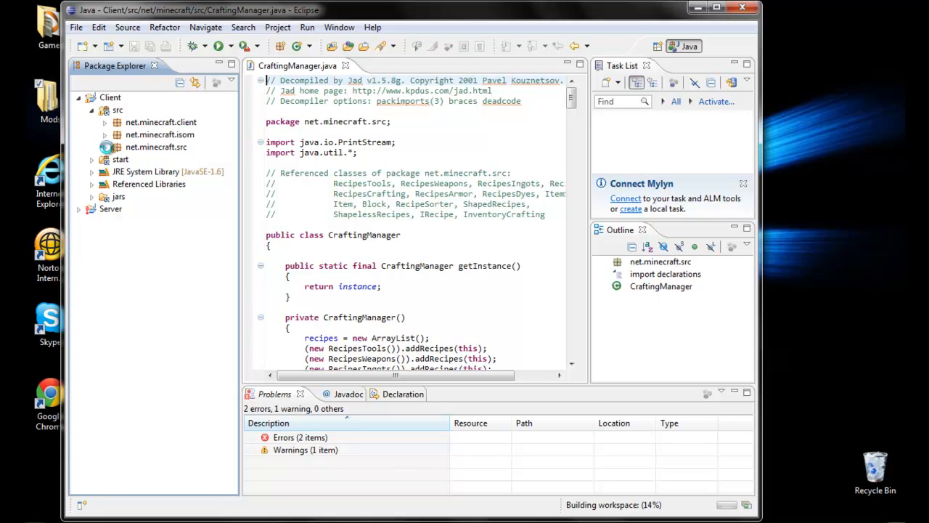
{"action": "left_click", "coordinate": [105, 147]}
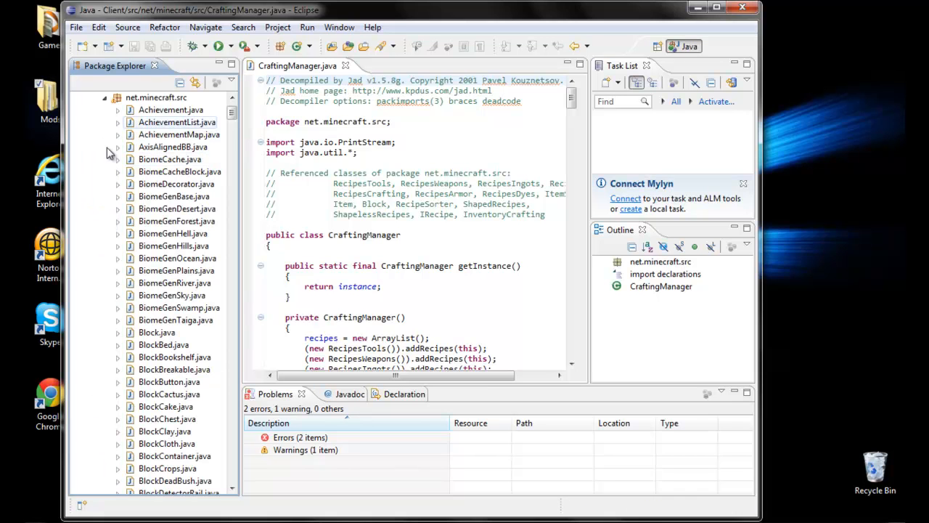
Step: Locate and select CraftingManager.java in the package's class list
{"action": "scroll", "scroll_direction": "down", "scroll_amount": 3}
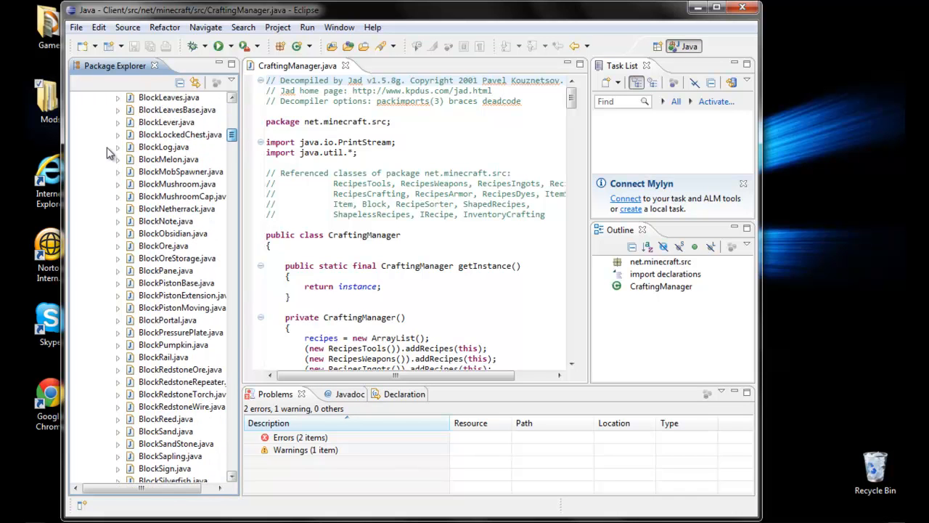
{"action": "scroll", "scroll_direction": "down", "scroll_amount": 3}
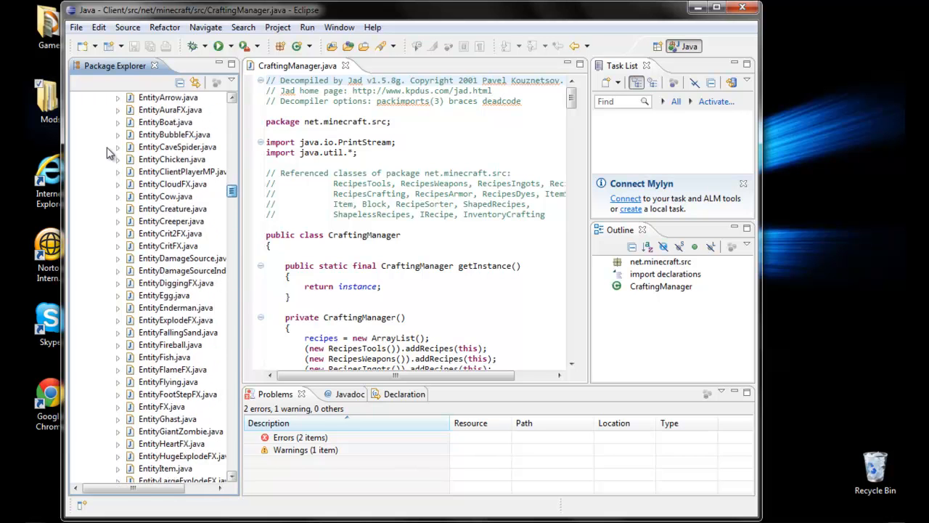
{"action": "scroll", "scroll_direction": "up", "scroll_amount": 3}
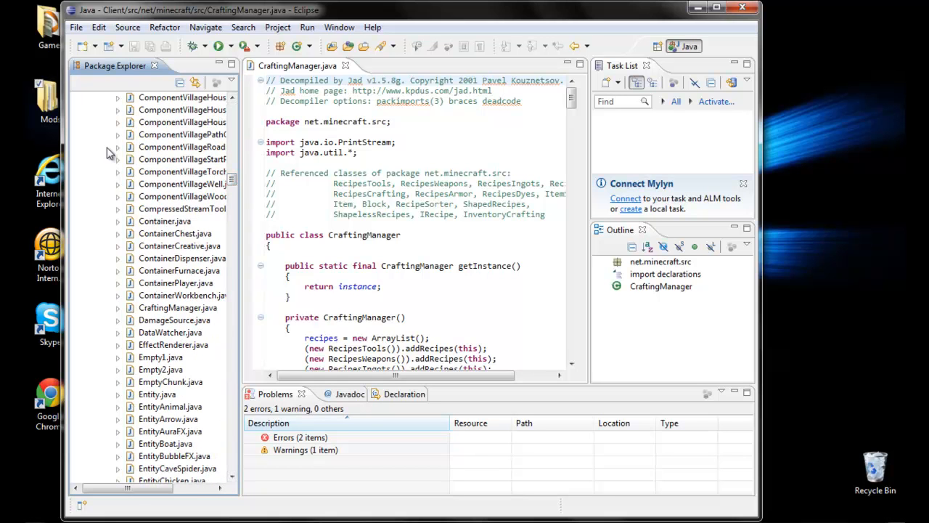
{"action": "left_click", "coordinate": [177, 308]}
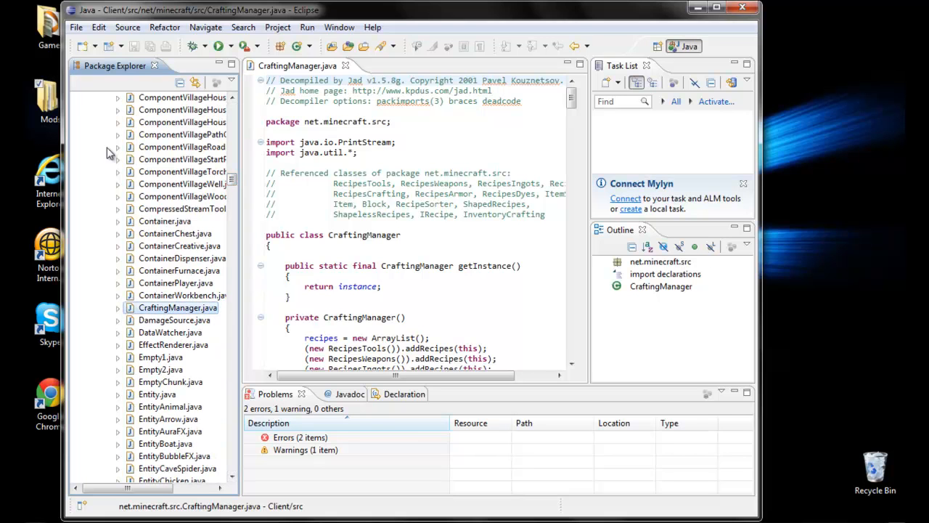
Step: Scroll CraftingManager.java to the Item.bed addRecipe call at the end of the recipe list
{"action": "left_click", "coordinate": [118, 308]}
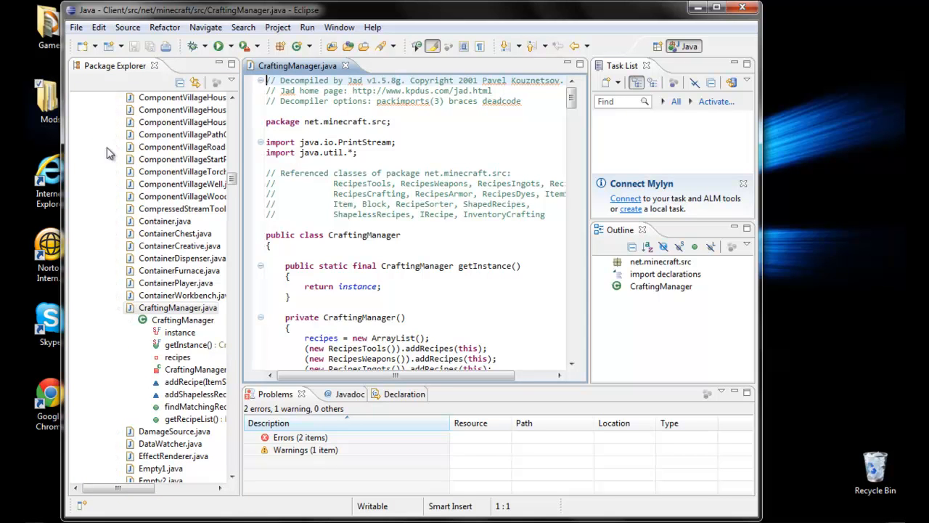
{"action": "scroll", "scroll_direction": "down", "scroll_amount": 3}
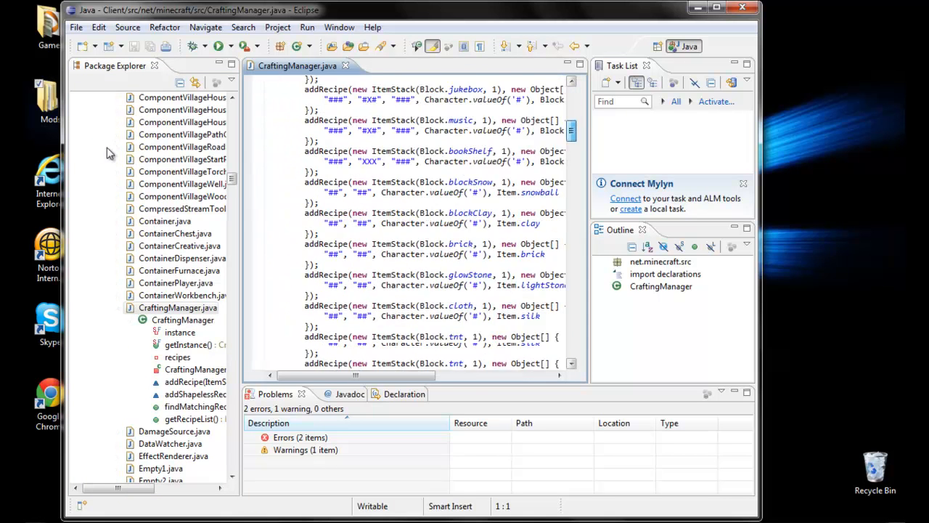
{"action": "scroll", "scroll_direction": "down", "scroll_amount": 3}
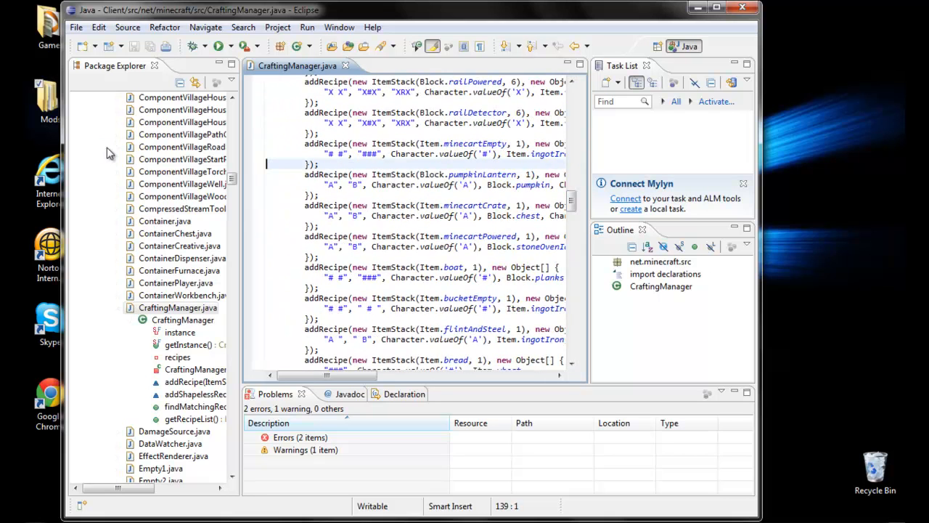
{"action": "scroll", "scroll_direction": "down", "scroll_amount": 3}
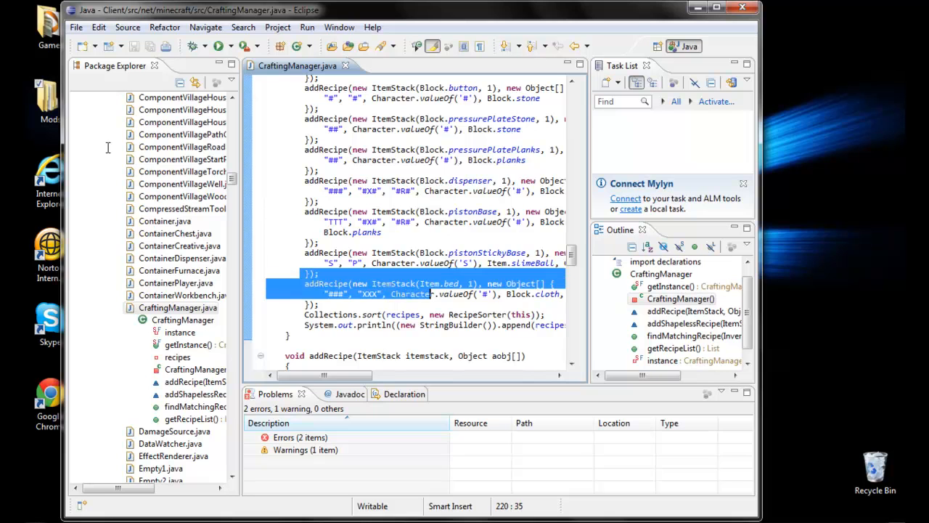
{"action": "scroll", "scroll_direction": "right", "scroll_amount": 3}
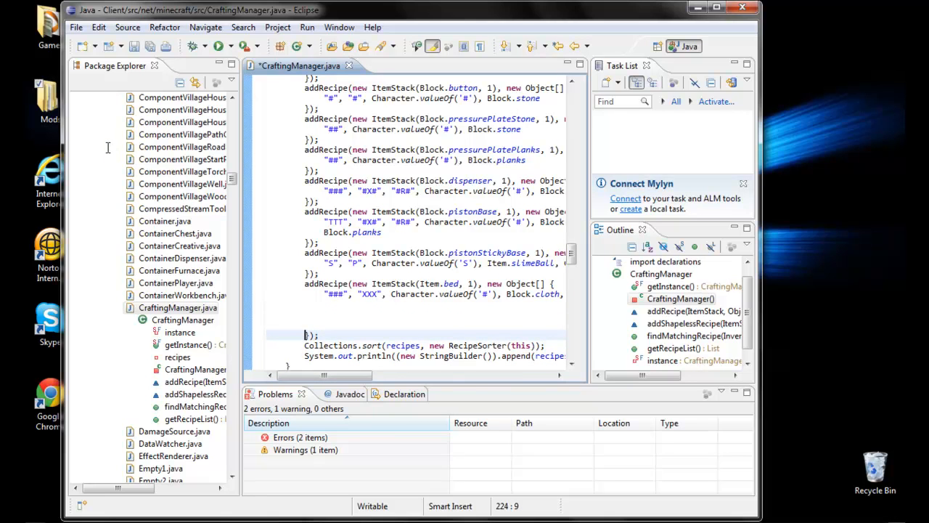
Step: Review the pasted duplicate bed recipe line, scrolling across the editor
{"action": "scroll", "scroll_direction": "right", "scroll_amount": 3}
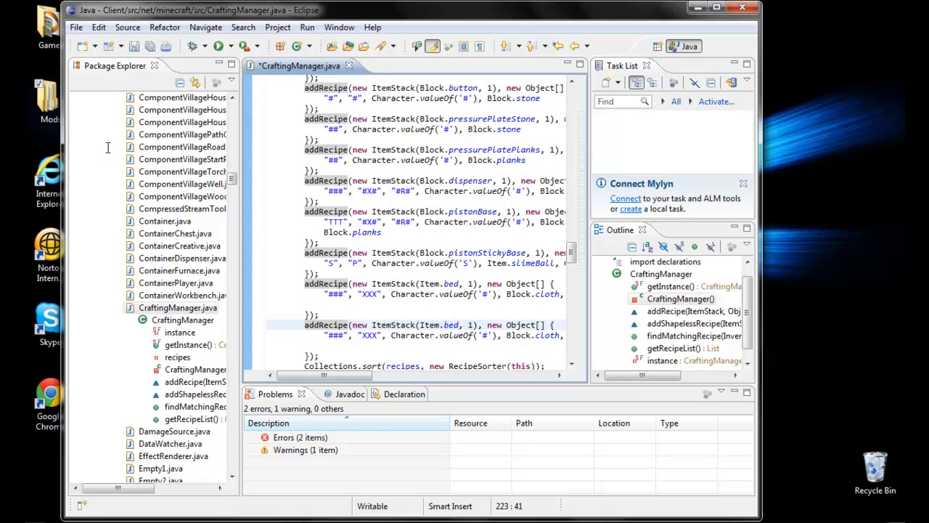
{"action": "scroll", "scroll_direction": "left", "scroll_amount": 3}
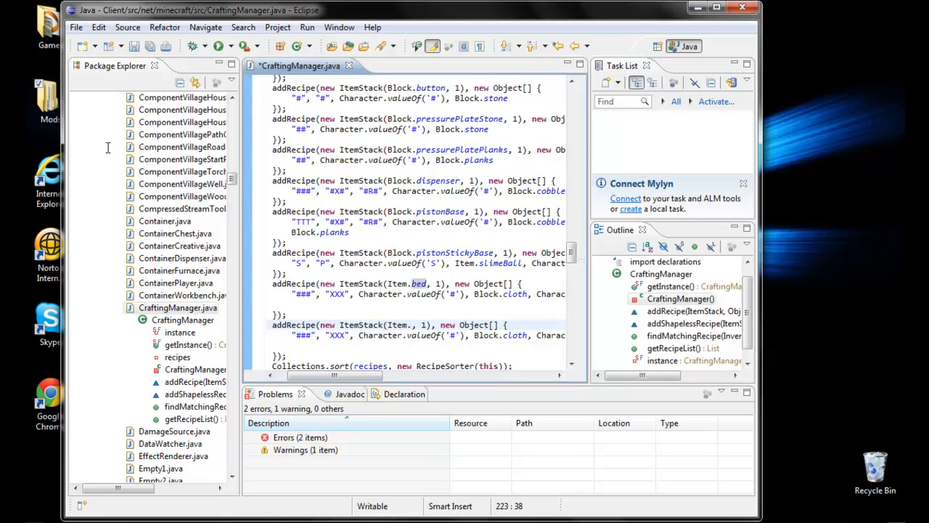
Step: Change the copied recipe's output to Item.diamond, 64
{"action": "type", "text": "diamo"}
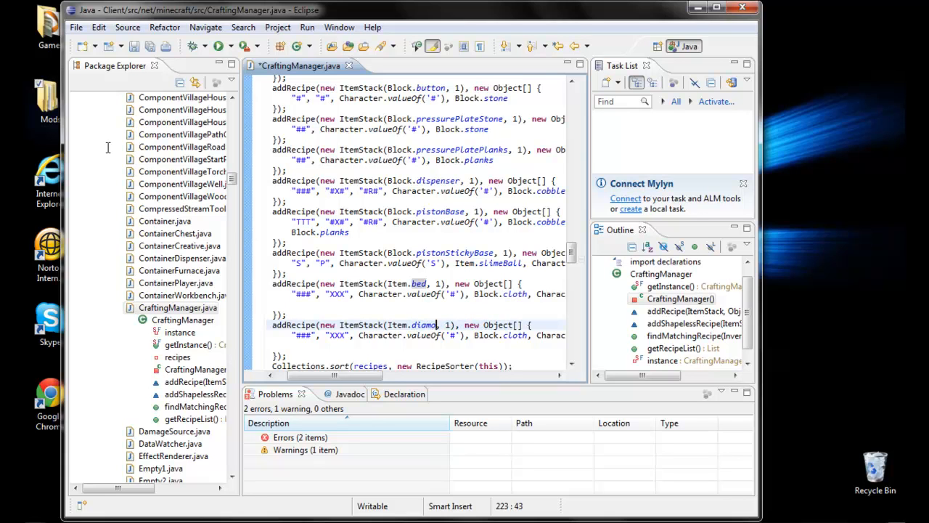
{"action": "type", "text": "nd,"}
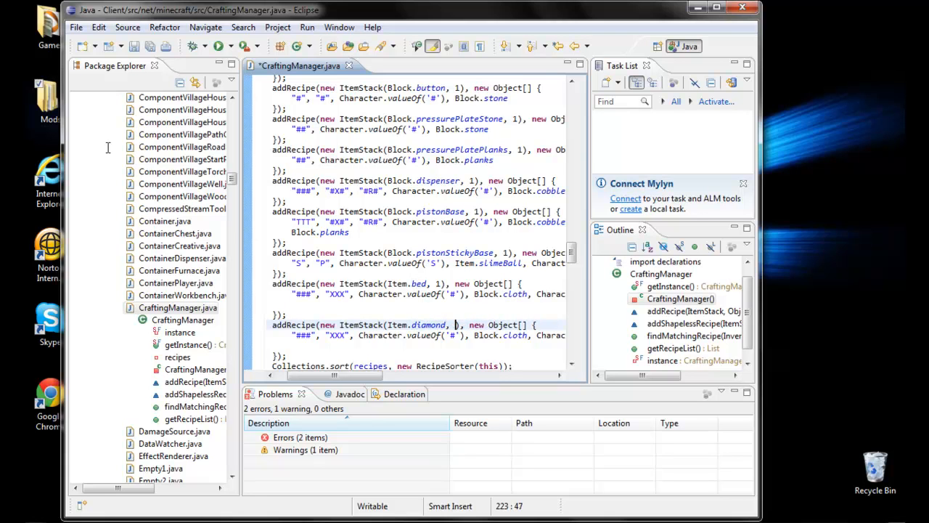
{"action": "type", "text": "64"}
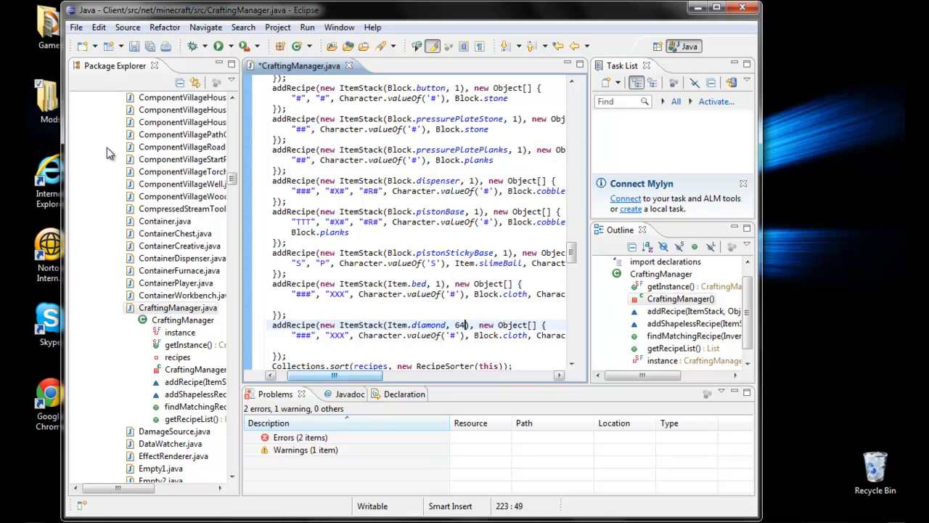
{"action": "scroll", "scroll_direction": "right", "scroll_amount": 3}
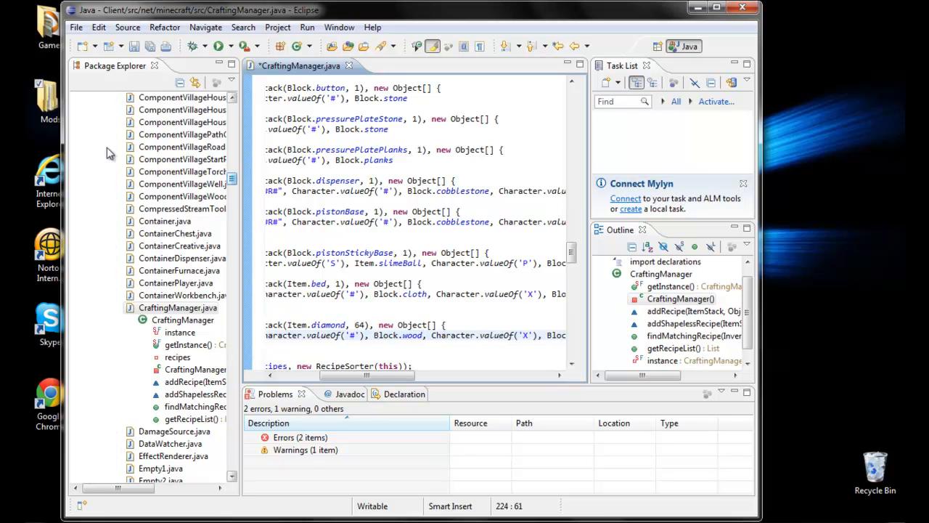
{"action": "scroll", "scroll_direction": "up", "scroll_amount": 3}
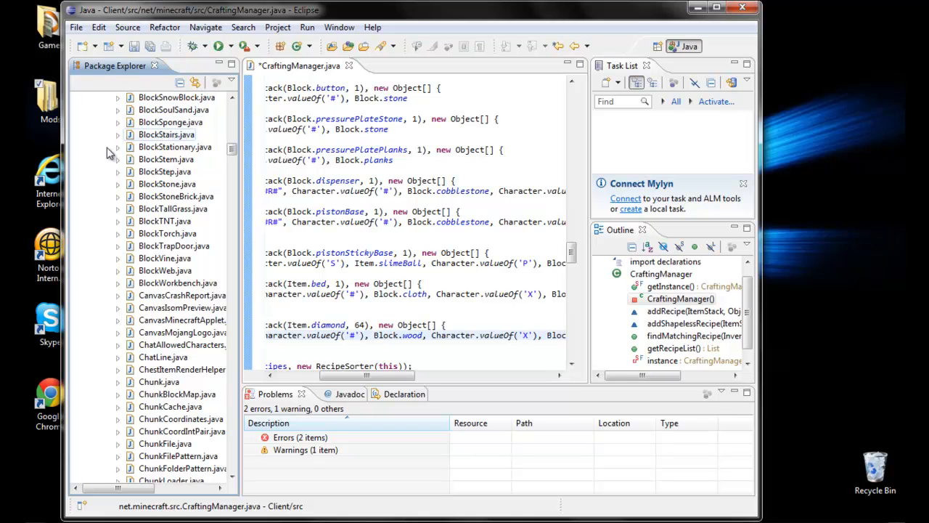
{"action": "scroll", "scroll_direction": "down", "scroll_amount": 3}
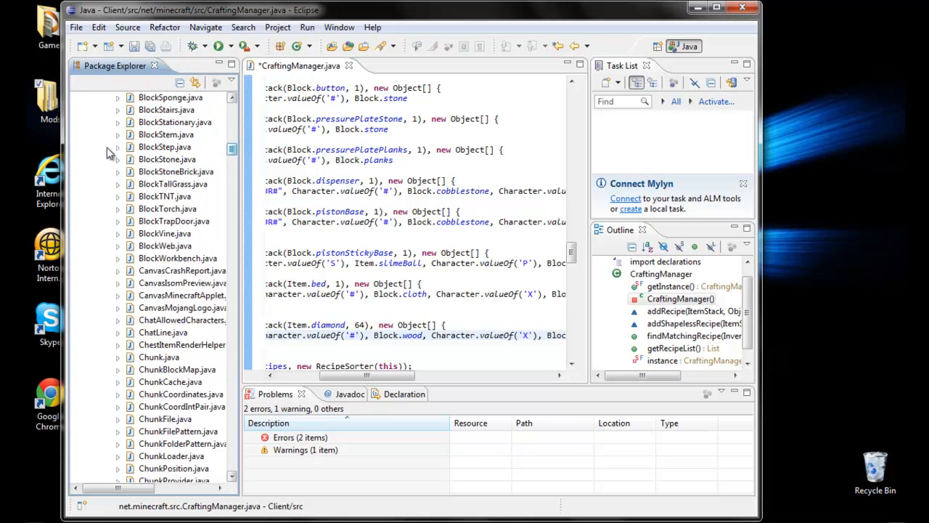
{"action": "scroll", "scroll_direction": "down", "scroll_amount": 3}
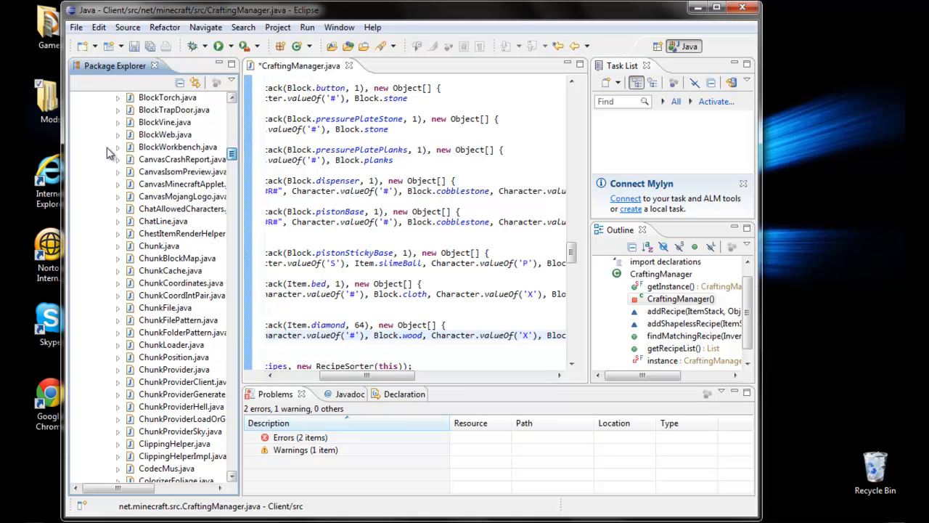
{"action": "scroll", "scroll_direction": "up", "scroll_amount": 3}
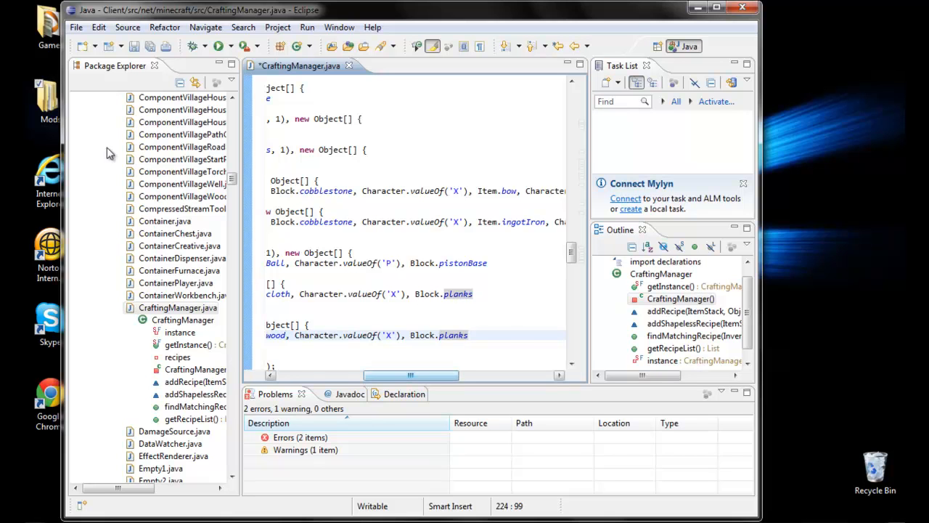
Step: Replace 'planks' with 'dirt' as the diamond recipe's X ingredient
{"action": "scroll", "scroll_direction": "left", "scroll_amount": 3}
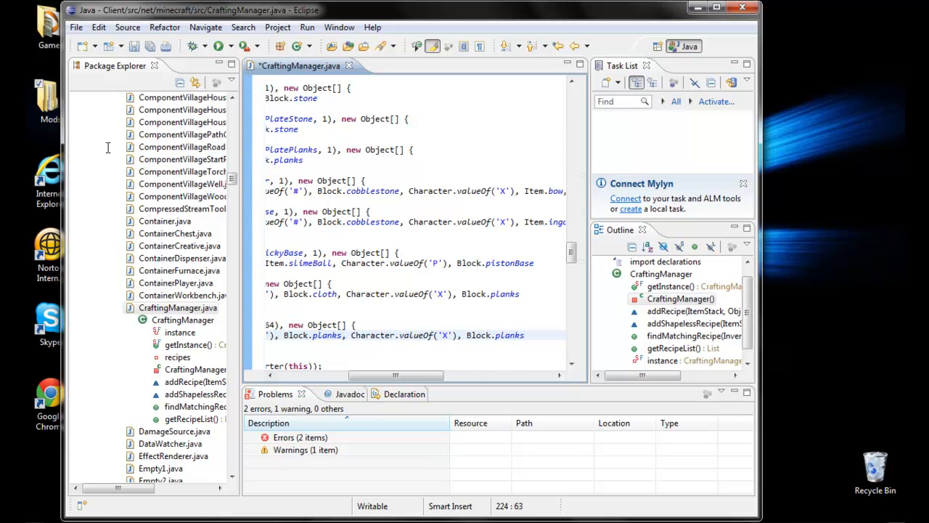
{"action": "scroll", "scroll_direction": "right", "scroll_amount": 3}
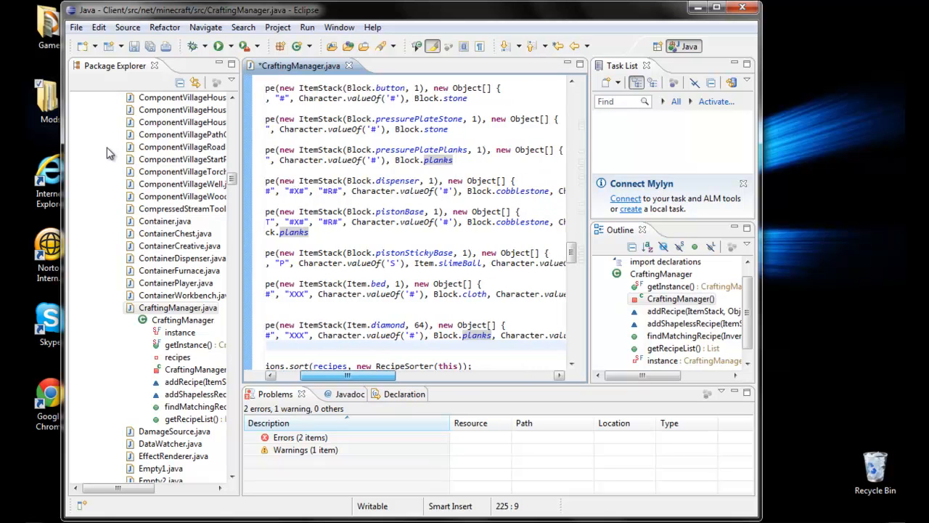
{"action": "scroll", "scroll_direction": "right", "scroll_amount": 3}
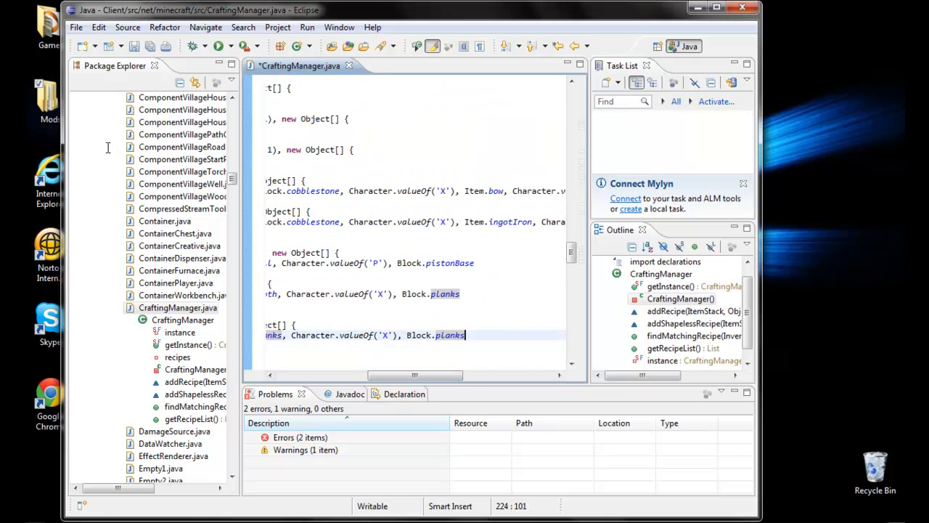
{"action": "key", "text": "BackSpace"}
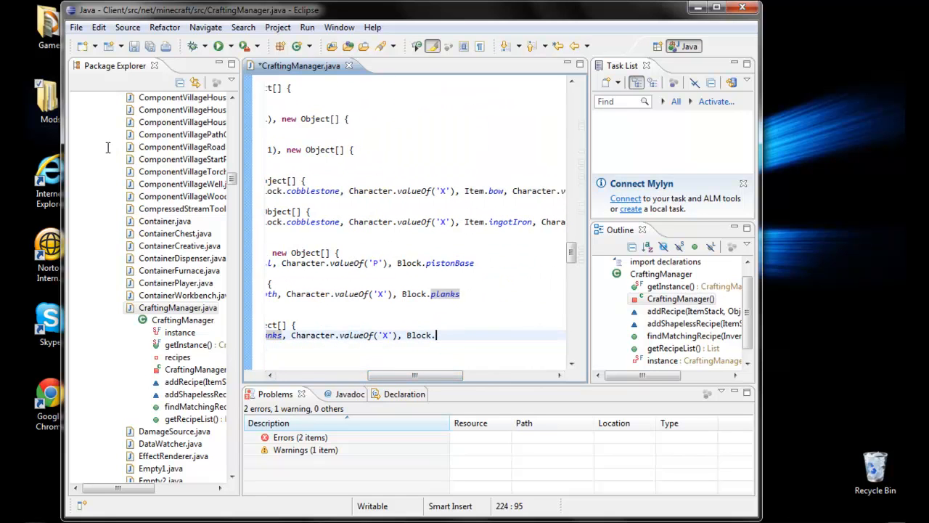
{"action": "type", "text": "dirt"}
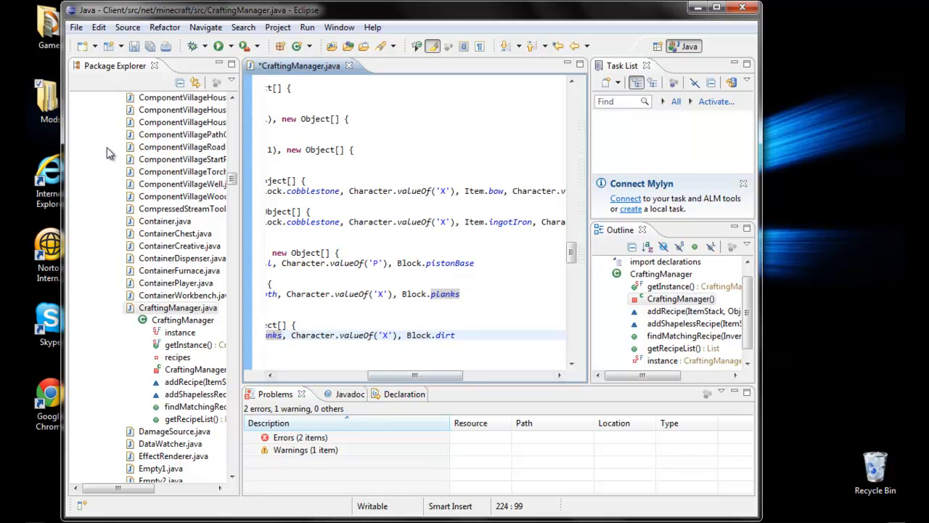
{"action": "scroll", "scroll_direction": "down", "scroll_amount": 3}
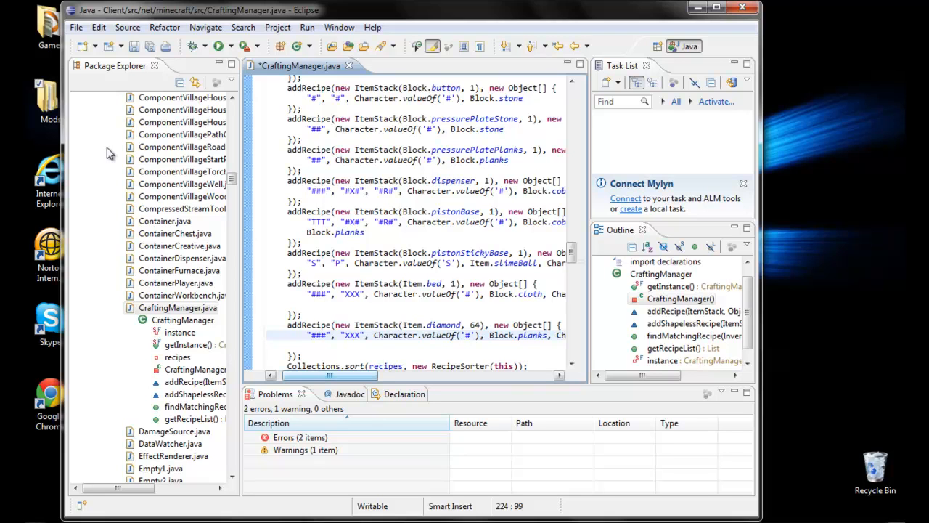
{"action": "mouse_move", "coordinate": [107, 148]}
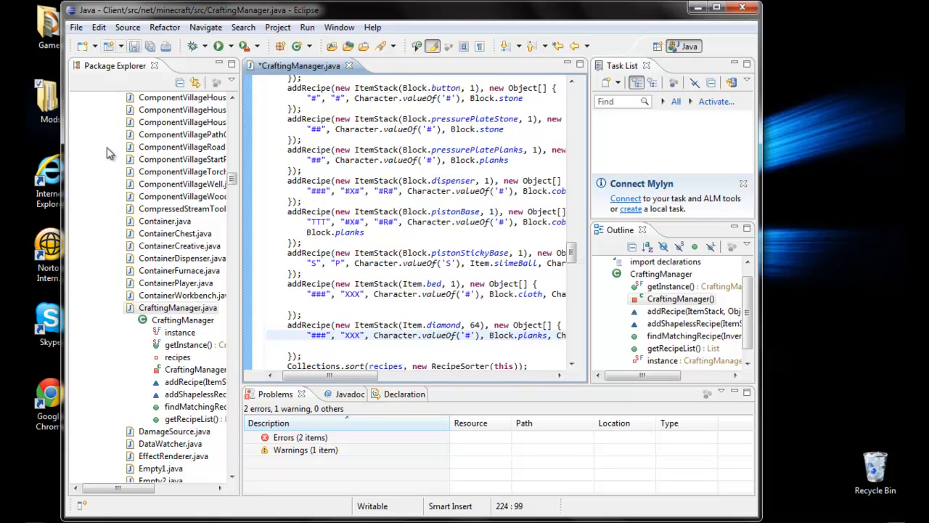
Step: Save CraftingManager.java with the 64-diamond recipe (Ctrl+S)
{"action": "key", "text": "ctrl+s"}
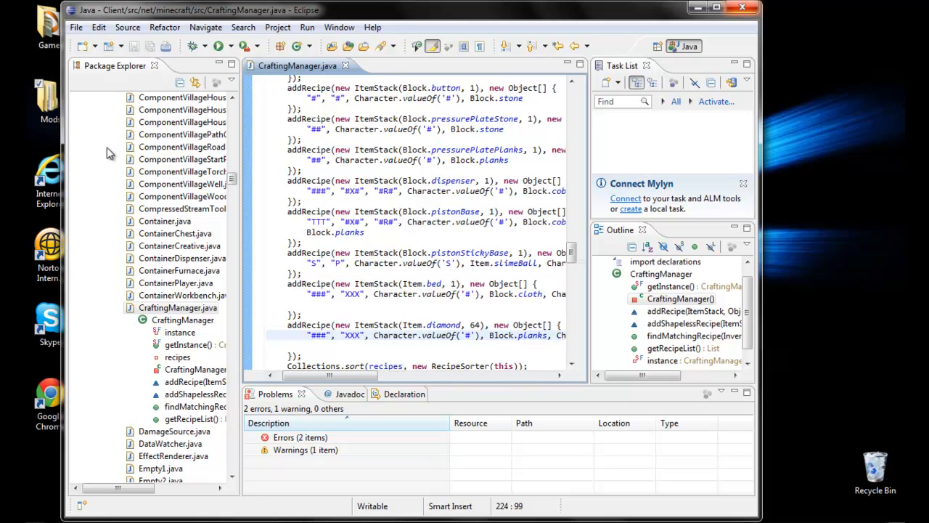
{"action": "mouse_move", "coordinate": [108, 148]}
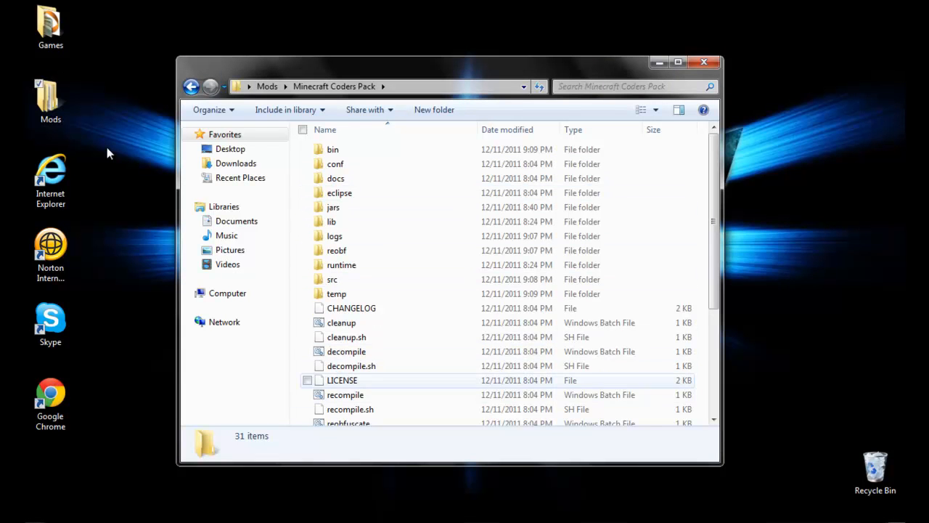
Step: Run recompile.bat from the Coders Pack folder, allowing the unverified-publisher warning
{"action": "left_click", "coordinate": [345, 395]}
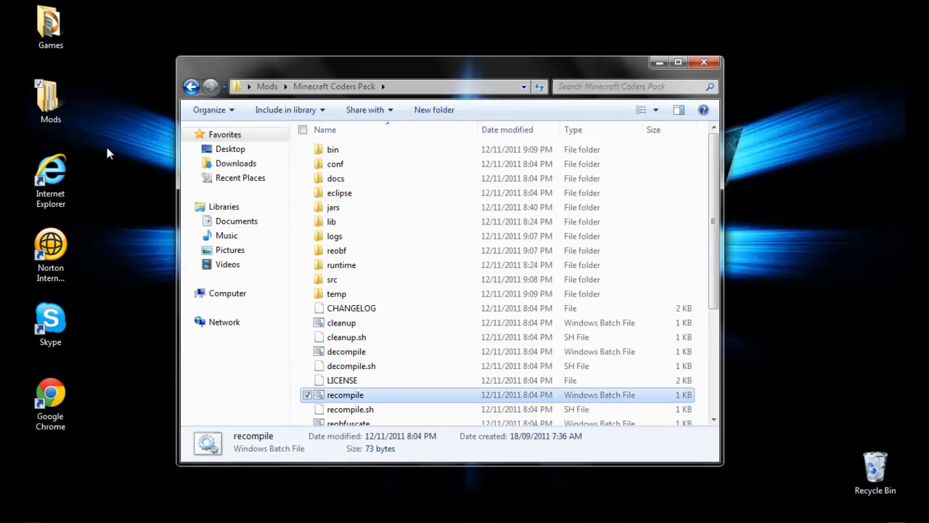
{"action": "double_click", "coordinate": [345, 395]}
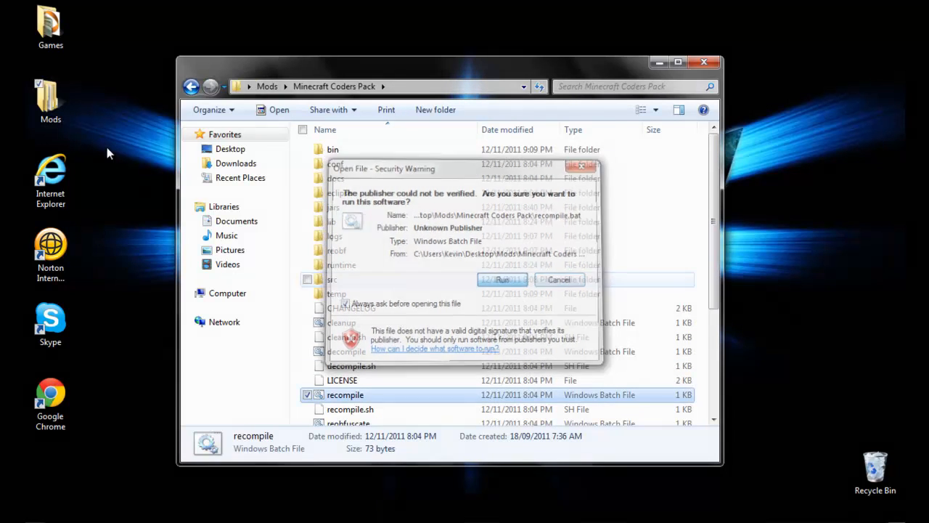
{"action": "left_click", "coordinate": [502, 278]}
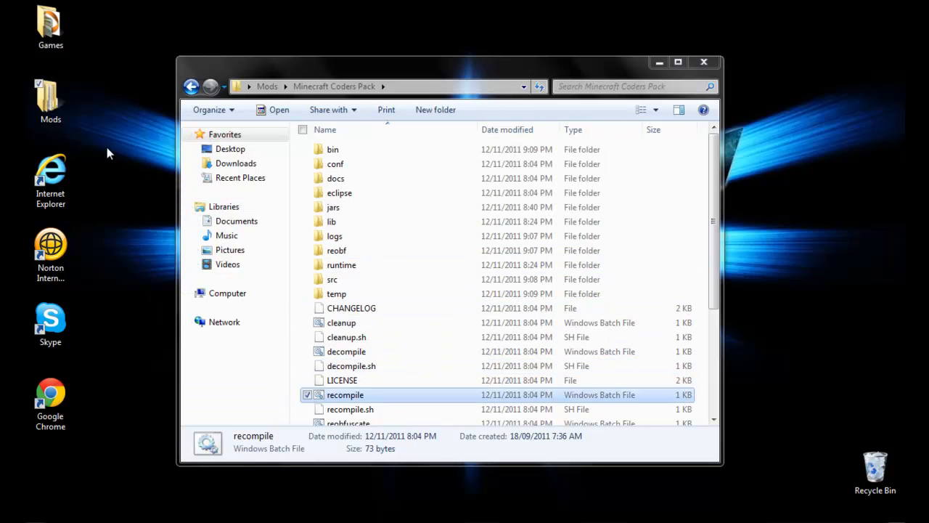
{"action": "scroll", "scroll_direction": "down", "scroll_amount": 3}
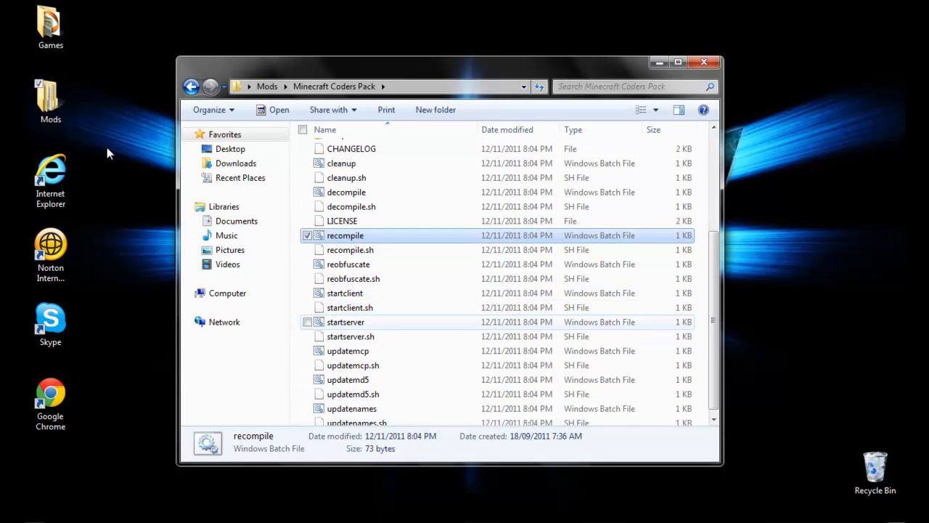
Step: Run startclient.bat past the security warning to launch Minecraft Beta 1.8.1
{"action": "double_click", "coordinate": [344, 293]}
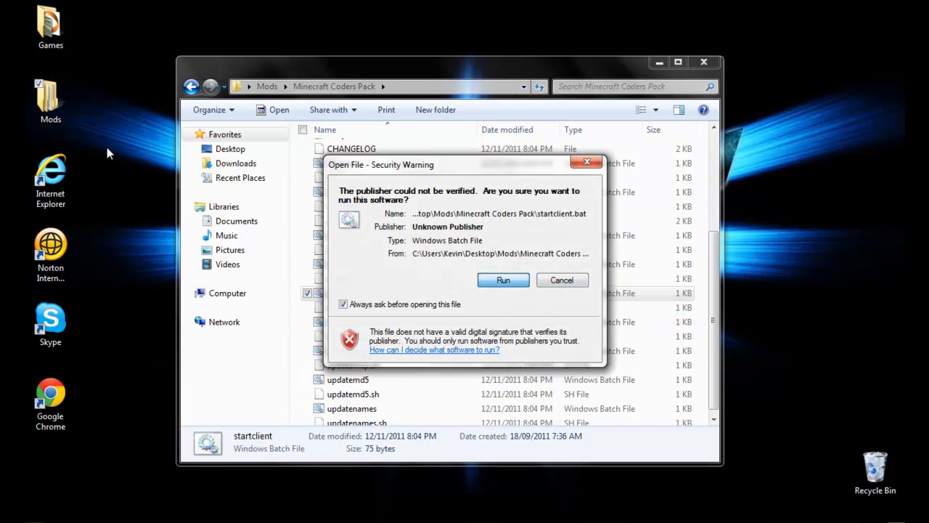
{"action": "left_click", "coordinate": [502, 279]}
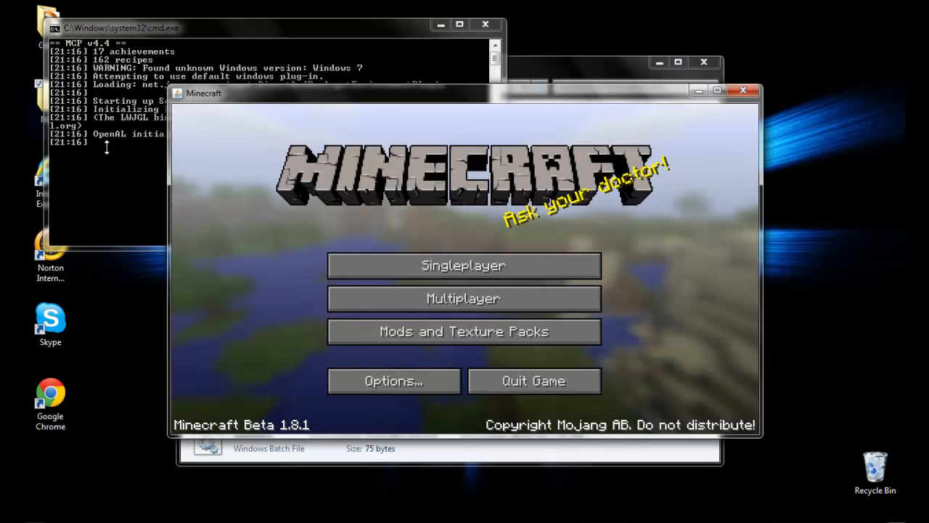
Step: Create a new singleplayer world named 'survival' and load into it
{"action": "left_click", "coordinate": [463, 264]}
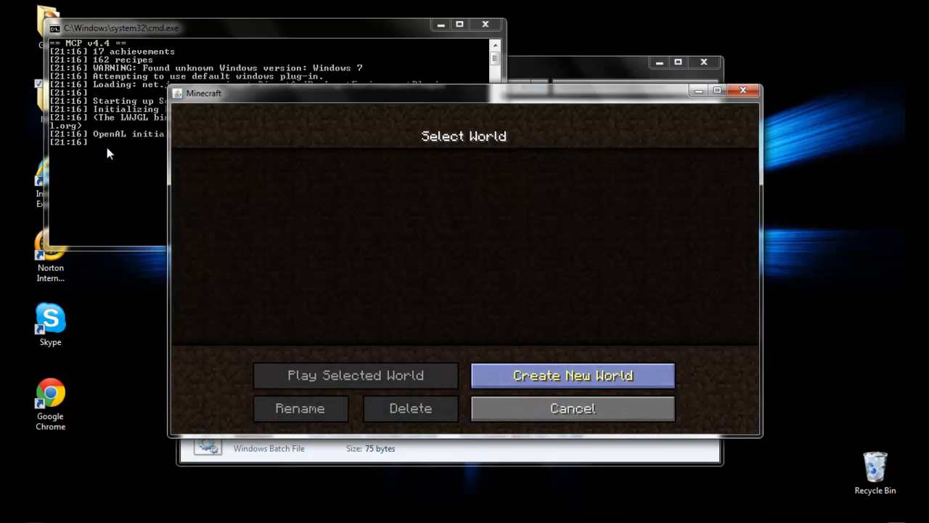
{"action": "left_click", "coordinate": [572, 375]}
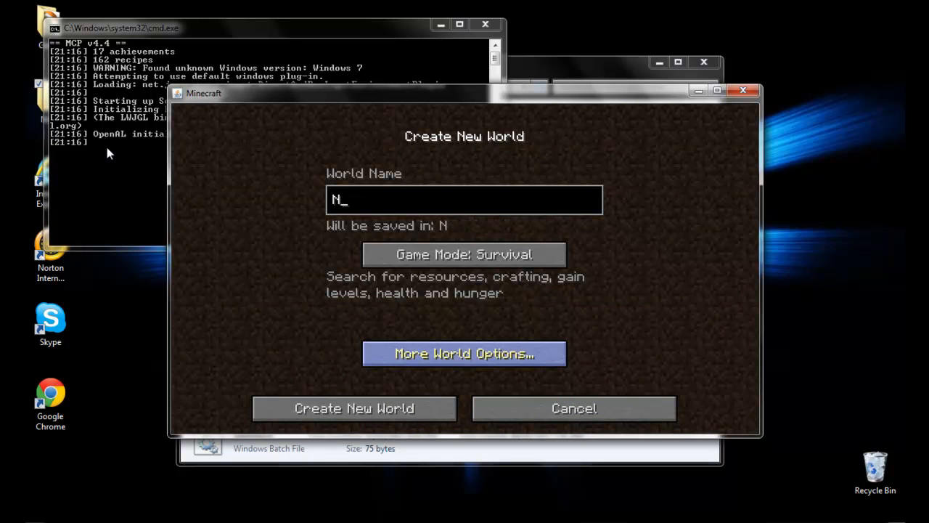
{"action": "type", "text": "enis"}
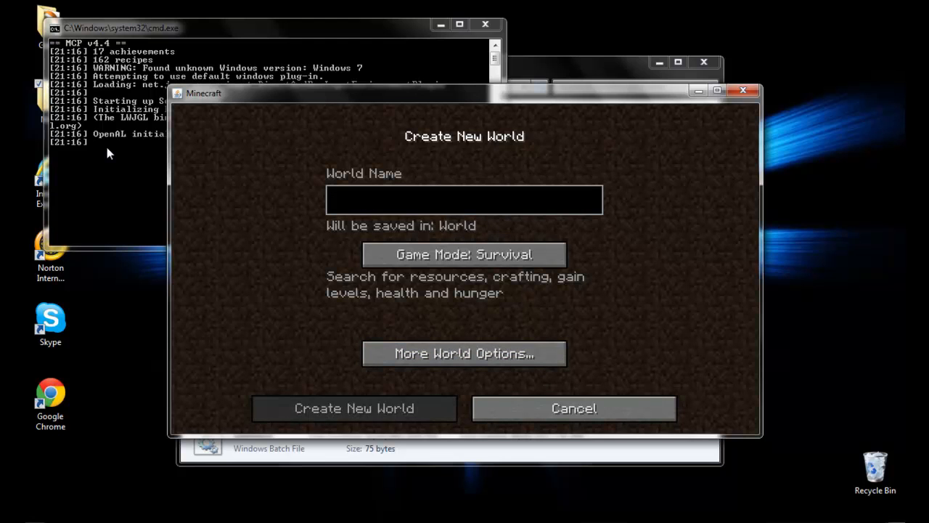
{"action": "type", "text": "survival"}
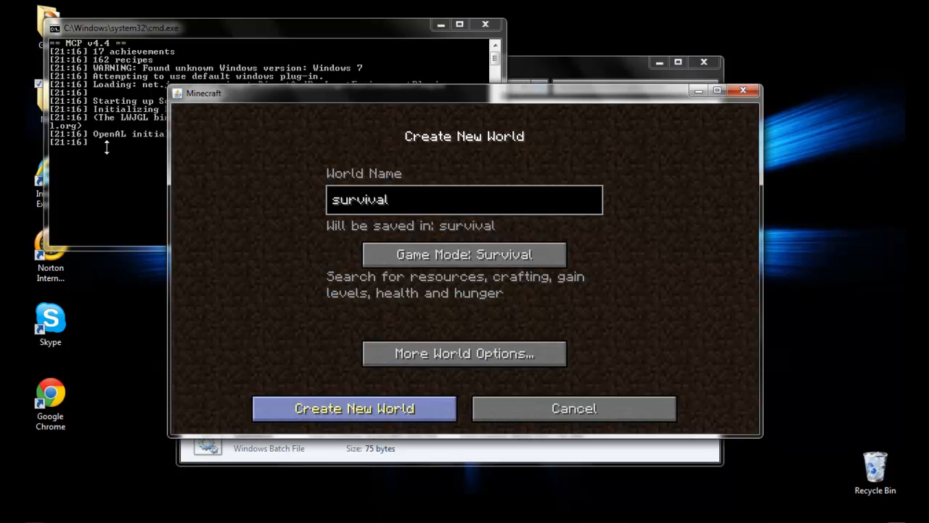
{"action": "left_click", "coordinate": [355, 408]}
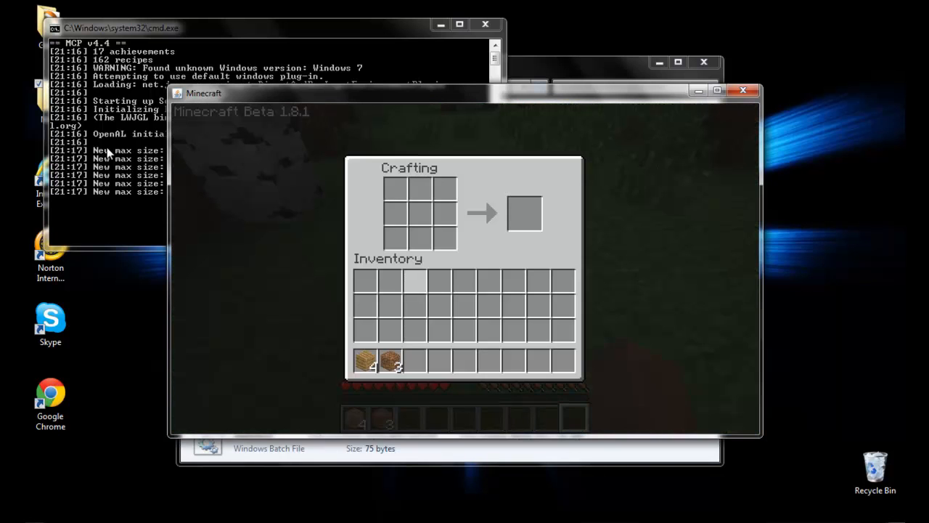
Step: Place the planks and dirt in the crafting grid to yield 64 diamonds, then leave the game
{"action": "left_click", "coordinate": [365, 360]}
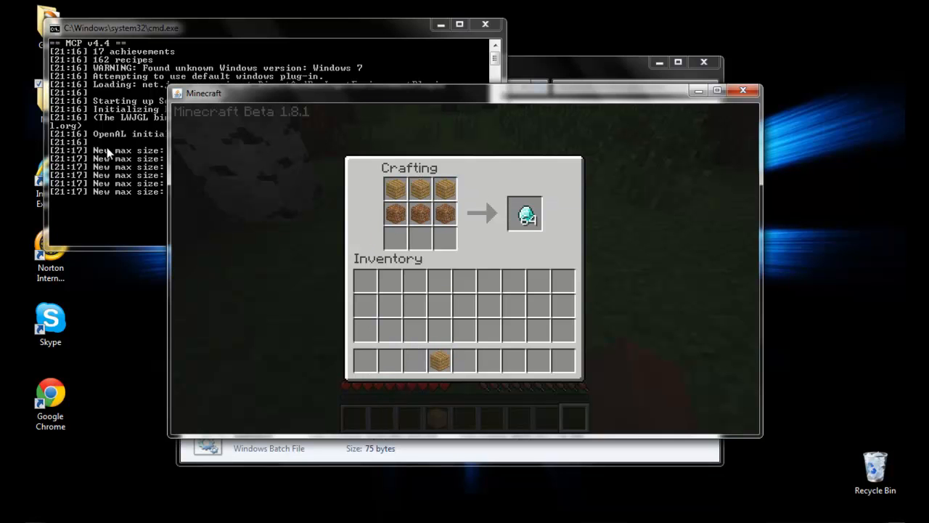
{"action": "key", "text": "Escape"}
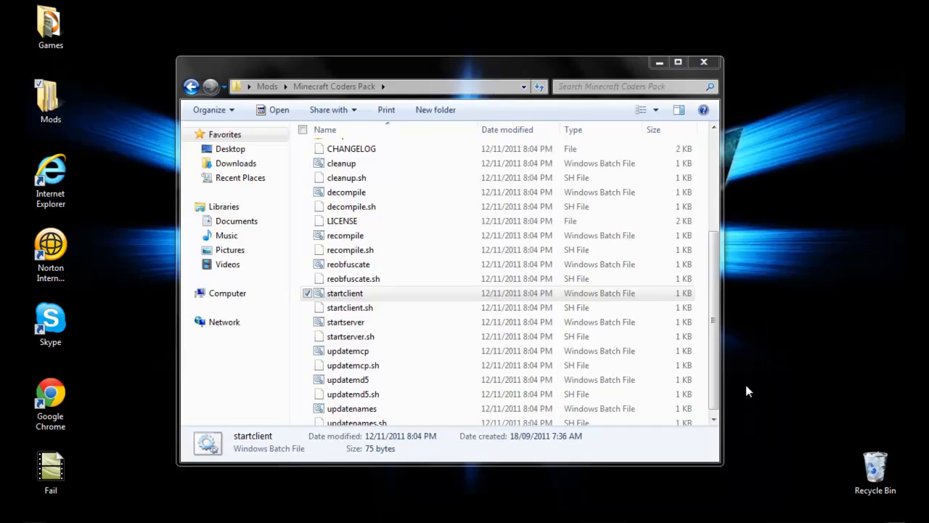
{"action": "mouse_move", "coordinate": [743, 427]}
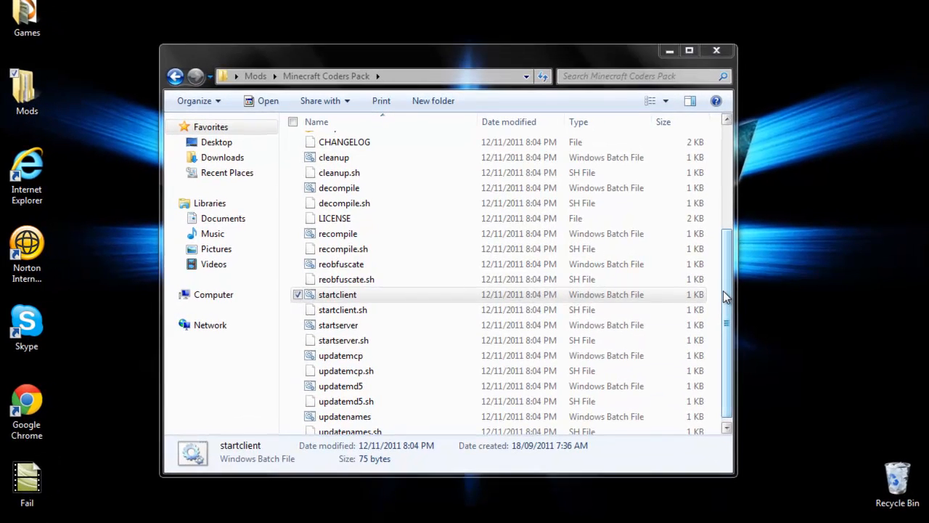
Step: Launch reobfuscate.bat from the Coders Pack folder, raising its security warning
{"action": "scroll", "scroll_direction": "up", "scroll_amount": 3}
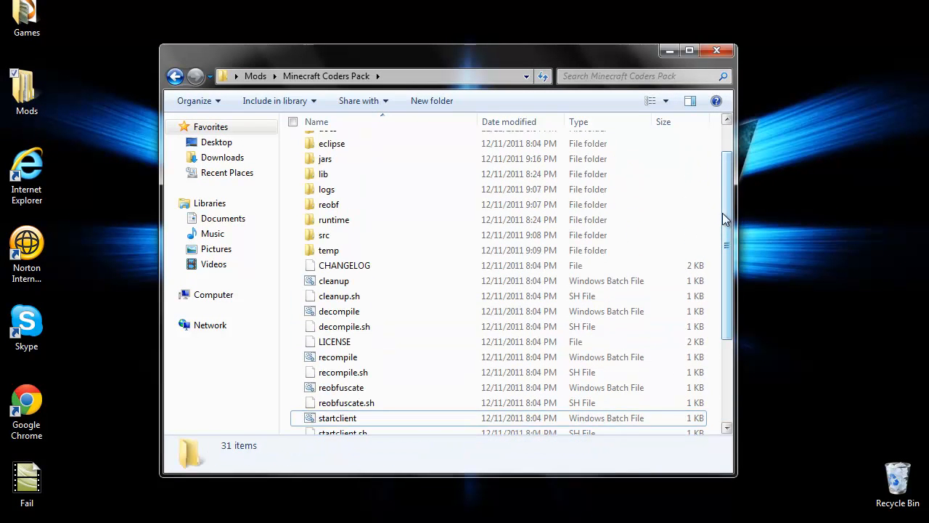
{"action": "scroll", "scroll_direction": "down", "scroll_amount": 3}
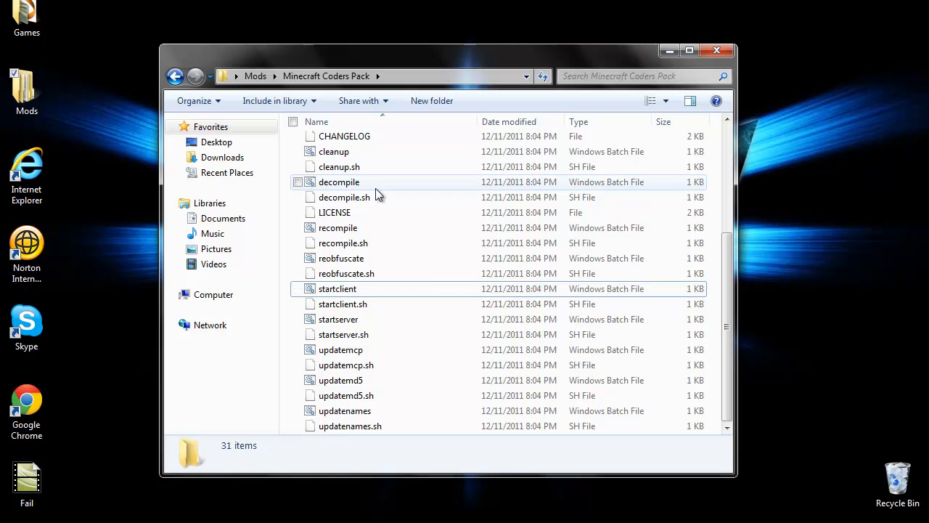
{"action": "mouse_move", "coordinate": [424, 275]}
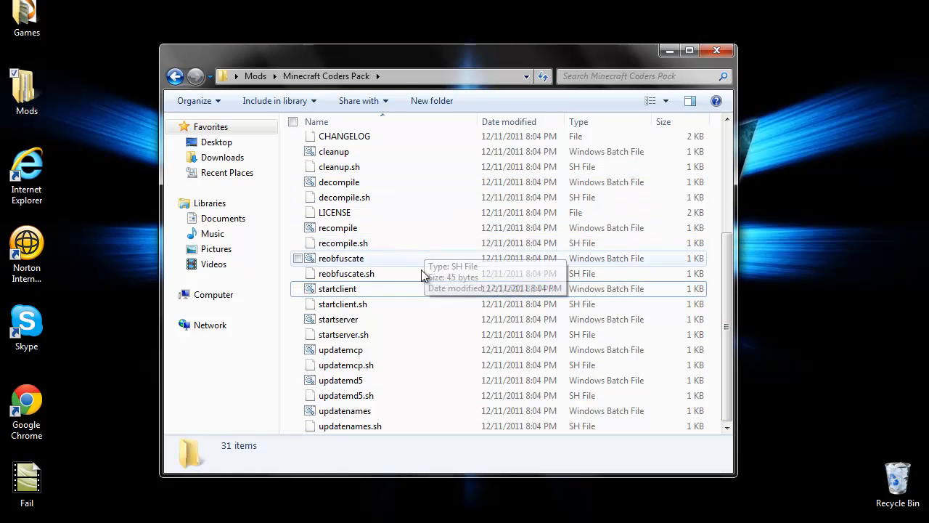
{"action": "mouse_move", "coordinate": [407, 346]}
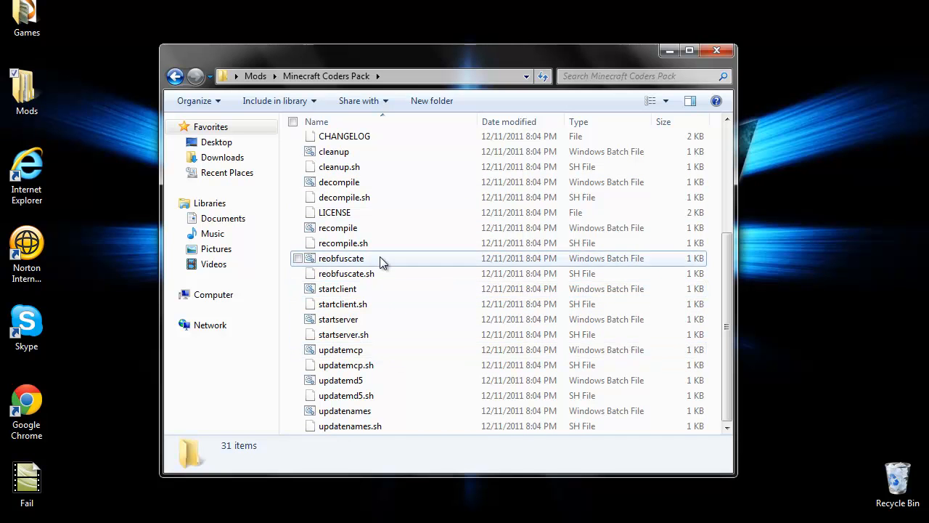
{"action": "double_click", "coordinate": [341, 258]}
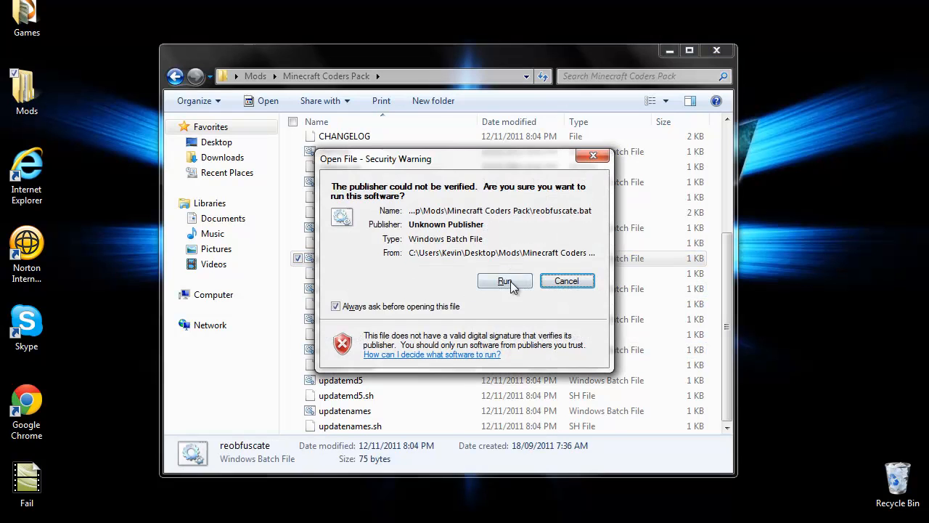
Step: Allow the reobfuscate script to run so MCP v4.4 reobfuscates the client
{"action": "left_click", "coordinate": [505, 281]}
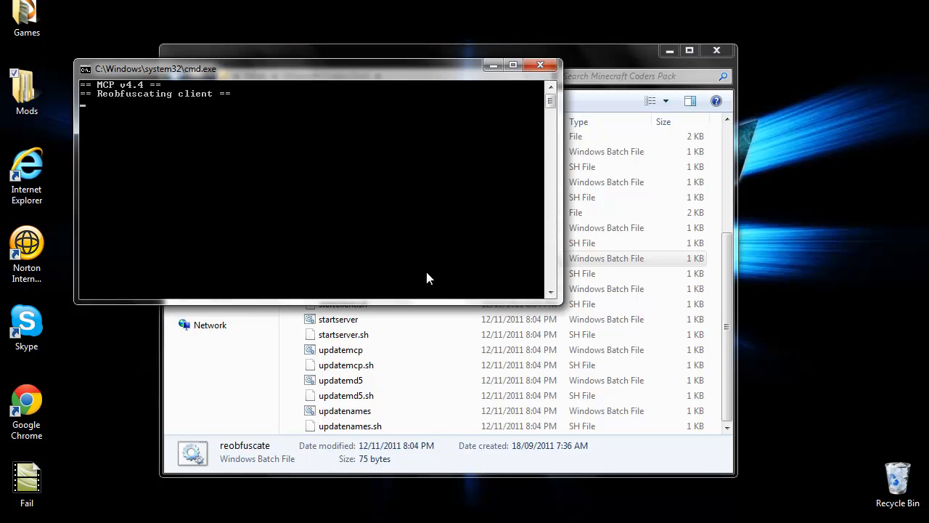
{"action": "mouse_move", "coordinate": [185, 116]}
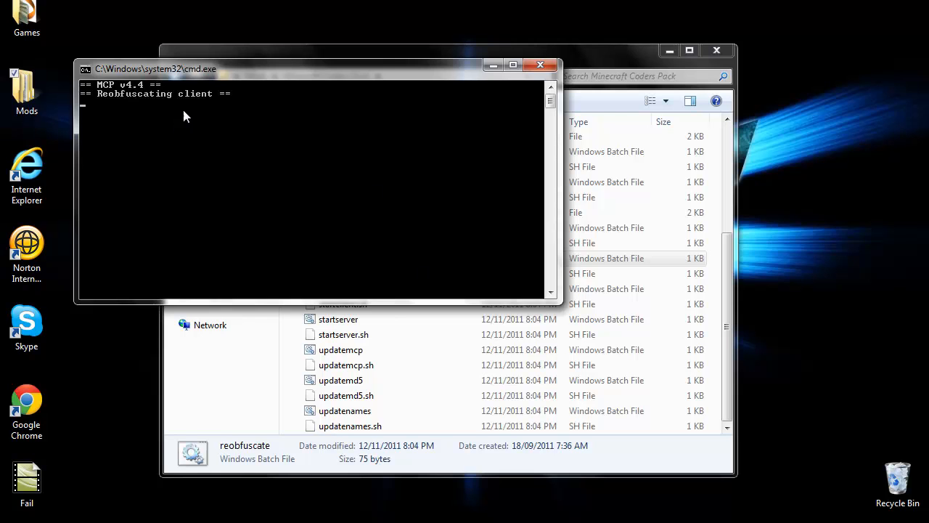
{"action": "mouse_move", "coordinate": [145, 109]}
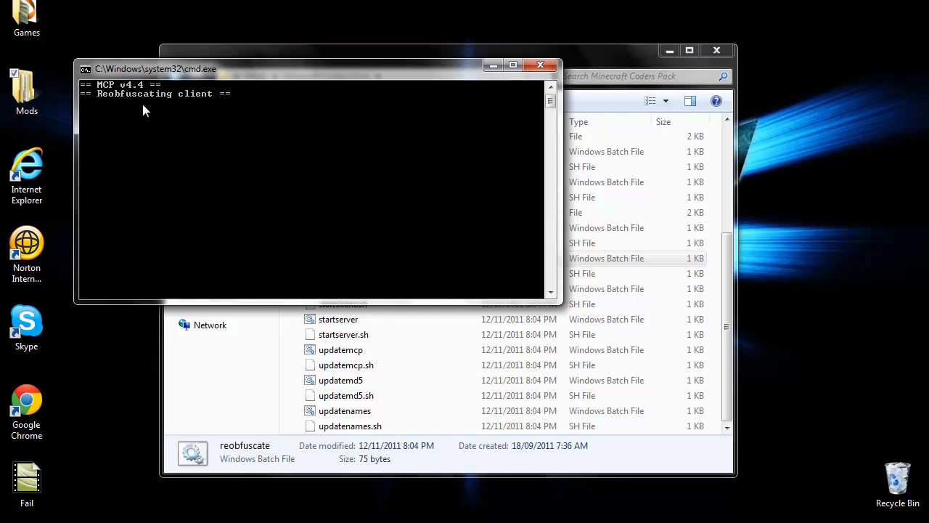
{"action": "mouse_move", "coordinate": [174, 178]}
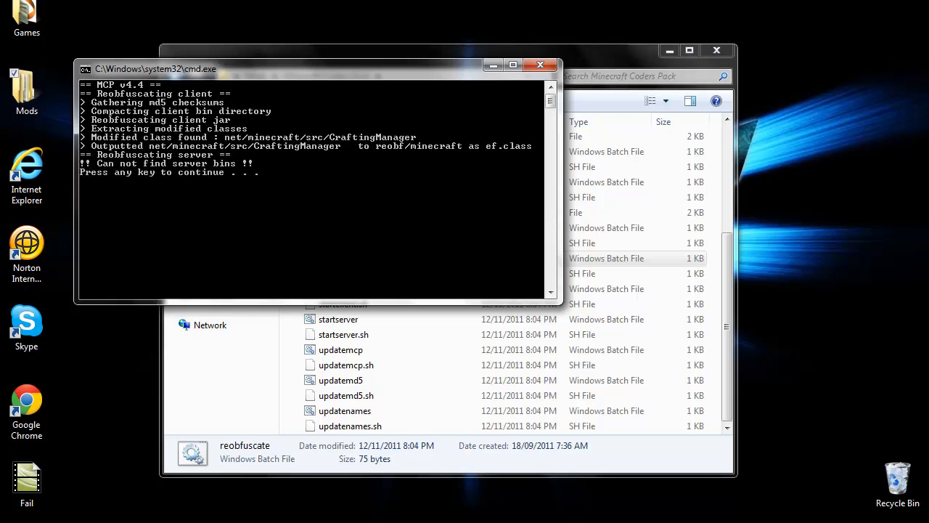
{"action": "mouse_move", "coordinate": [293, 252]}
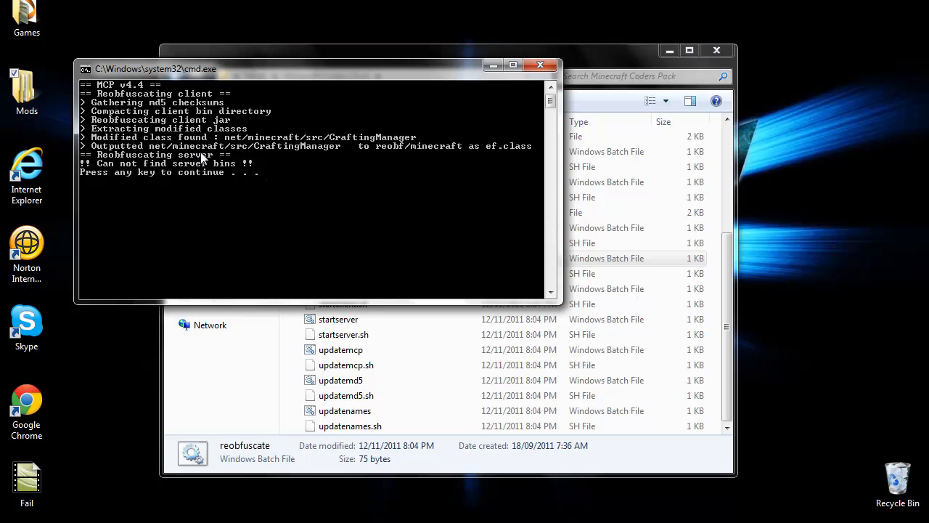
{"action": "mouse_move", "coordinate": [166, 180]}
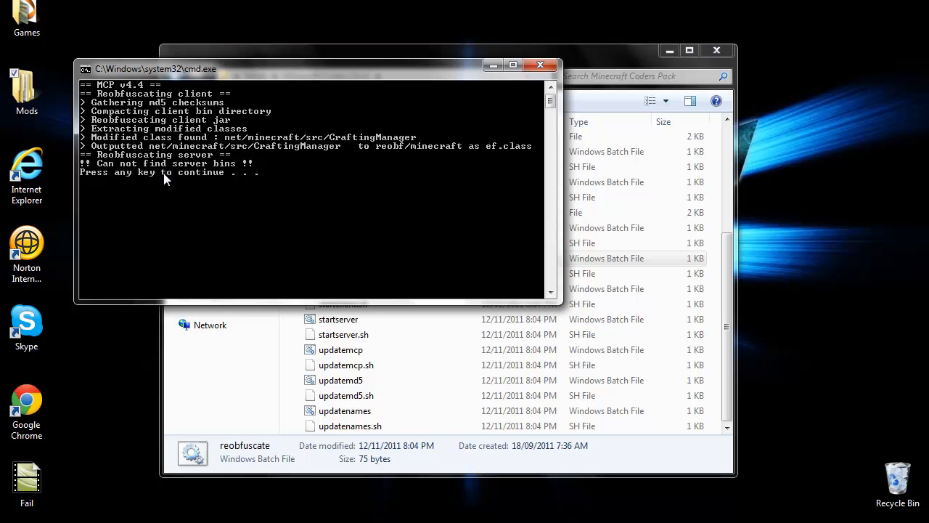
{"action": "mouse_move", "coordinate": [283, 174]}
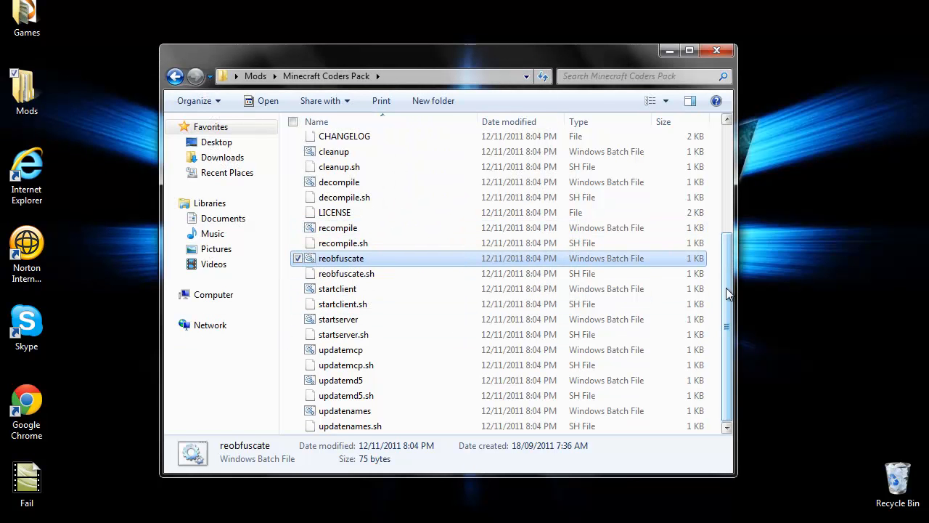
Step: Drag ef.class from reobf/minecraft out onto the desktop
{"action": "scroll", "scroll_direction": "up", "scroll_amount": 3}
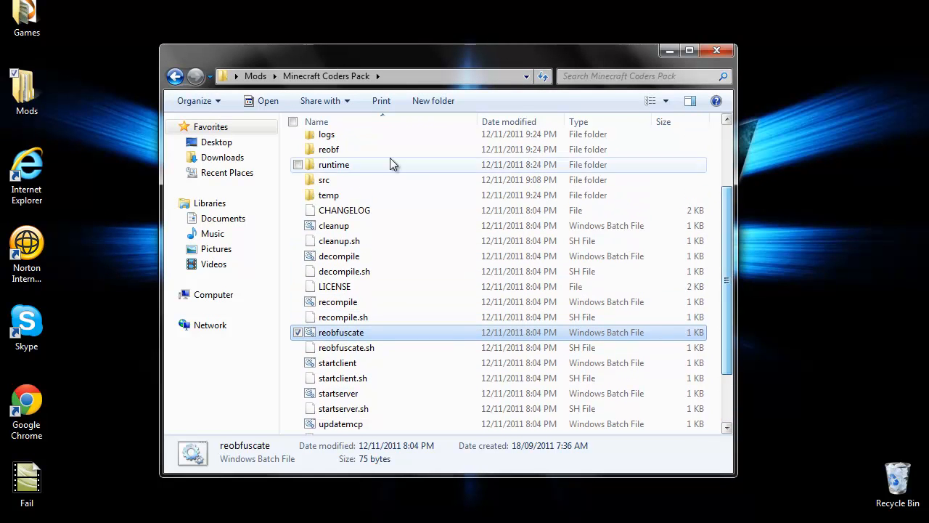
{"action": "mouse_move", "coordinate": [328, 148]}
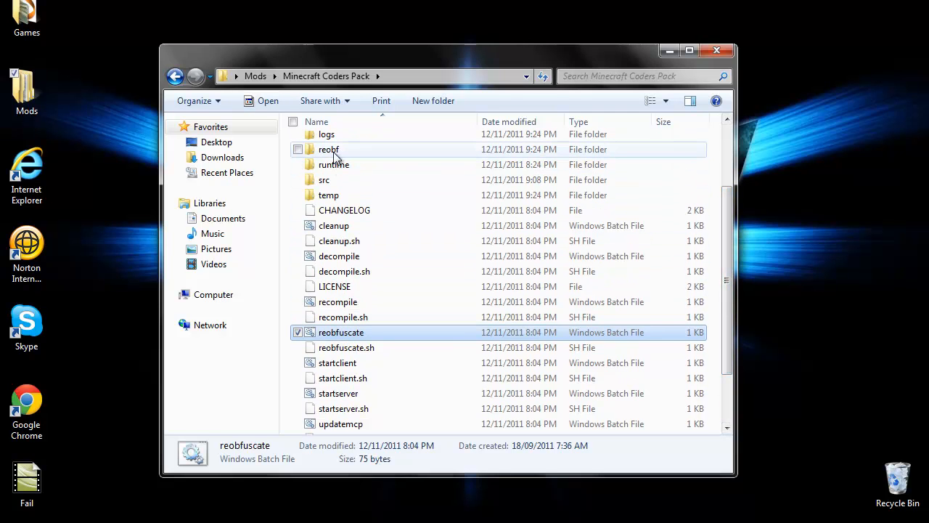
{"action": "double_click", "coordinate": [328, 148]}
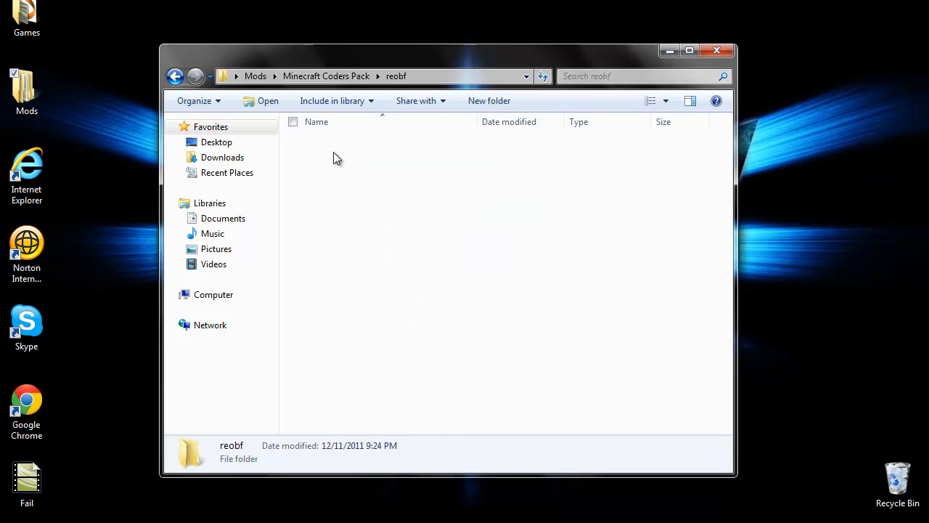
{"action": "double_click", "coordinate": [336, 157]}
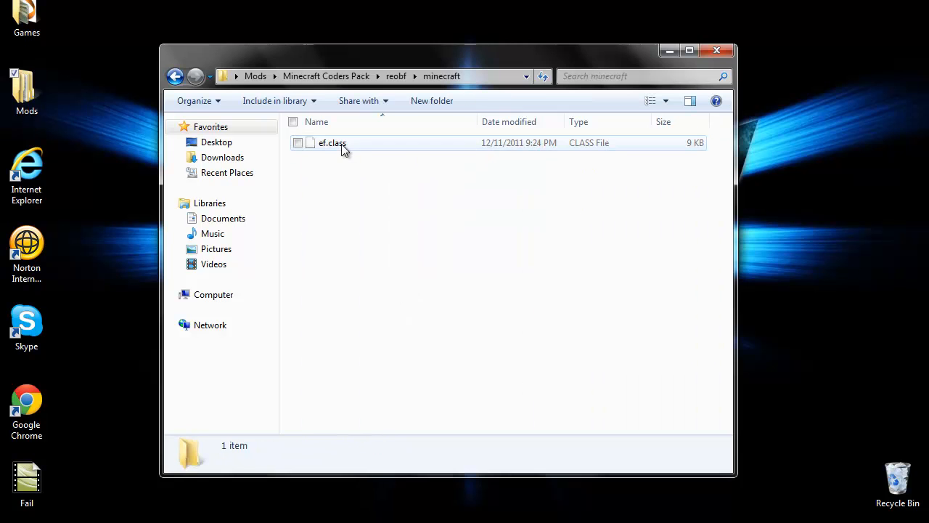
{"action": "left_click_drag", "start_coordinate": [333, 143], "coordinate": [82, 14]}
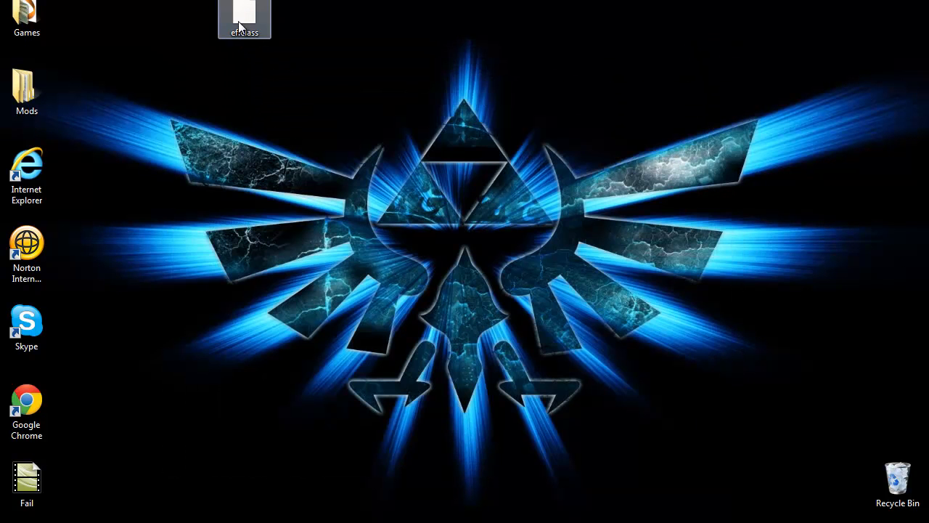
Step: Move the ef.class icon around the desktop, finally dropping it at the top centre
{"action": "left_click_drag", "start_coordinate": [244, 17], "coordinate": [354, 93]}
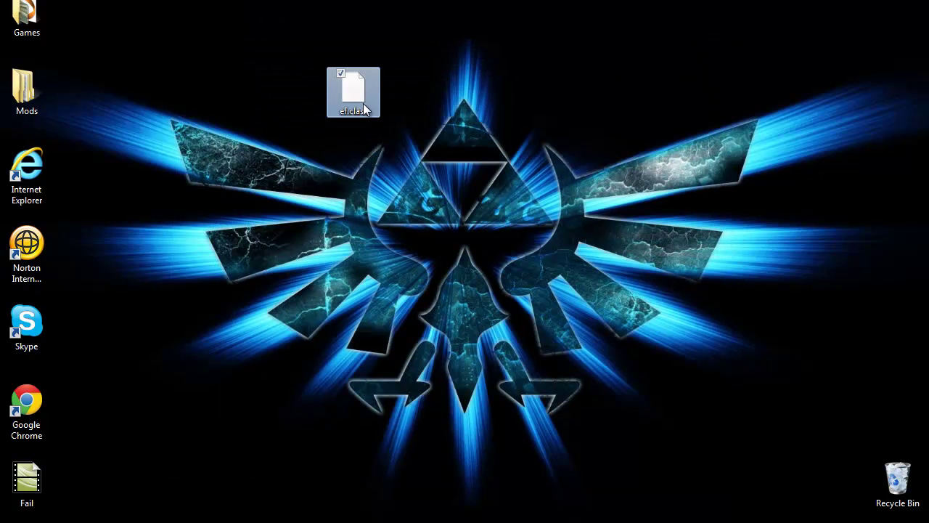
{"action": "left_click_drag", "start_coordinate": [354, 93], "coordinate": [407, 21]}
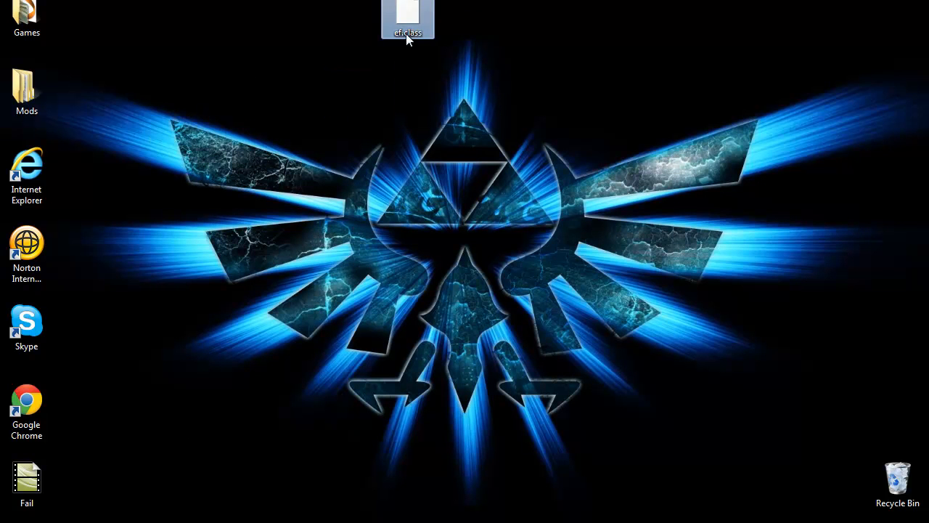
{"action": "left_click_drag", "start_coordinate": [407, 18], "coordinate": [135, 248]}
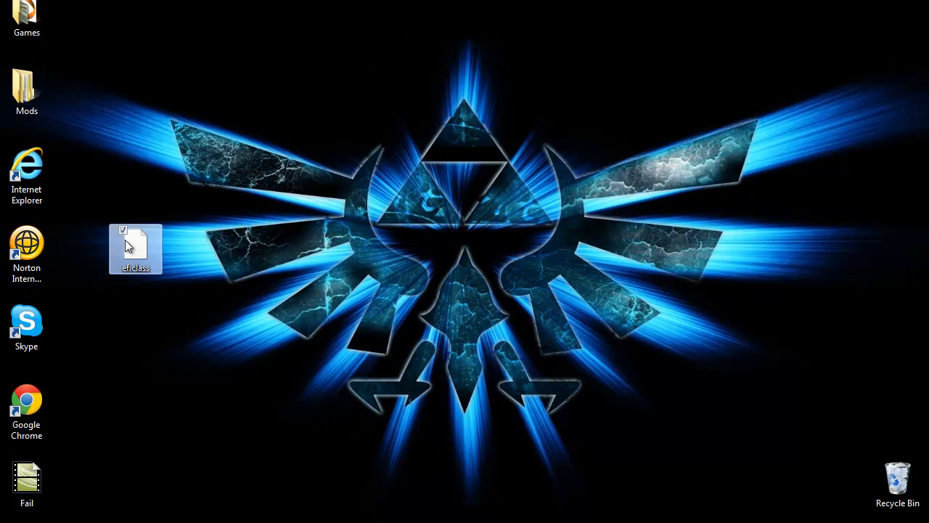
{"action": "left_click_drag", "start_coordinate": [136, 249], "coordinate": [244, 250]}
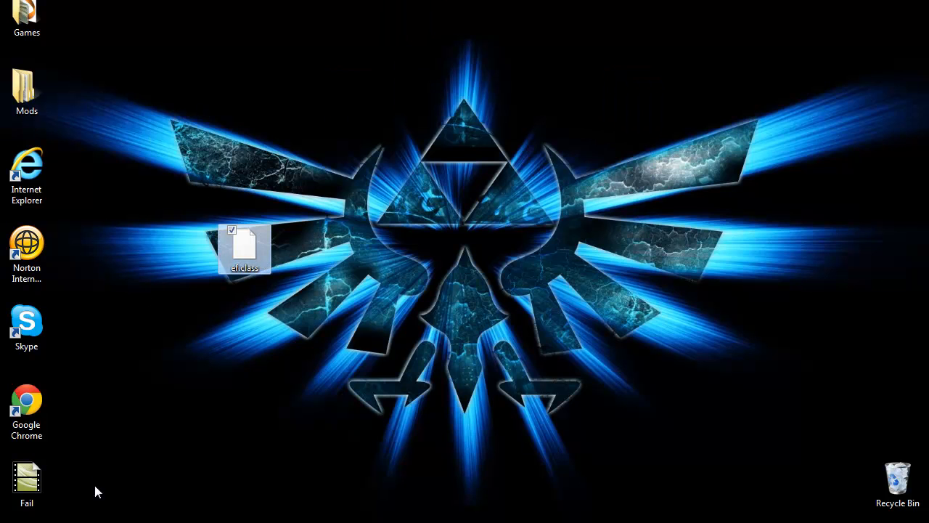
{"action": "mouse_move", "coordinate": [303, 240]}
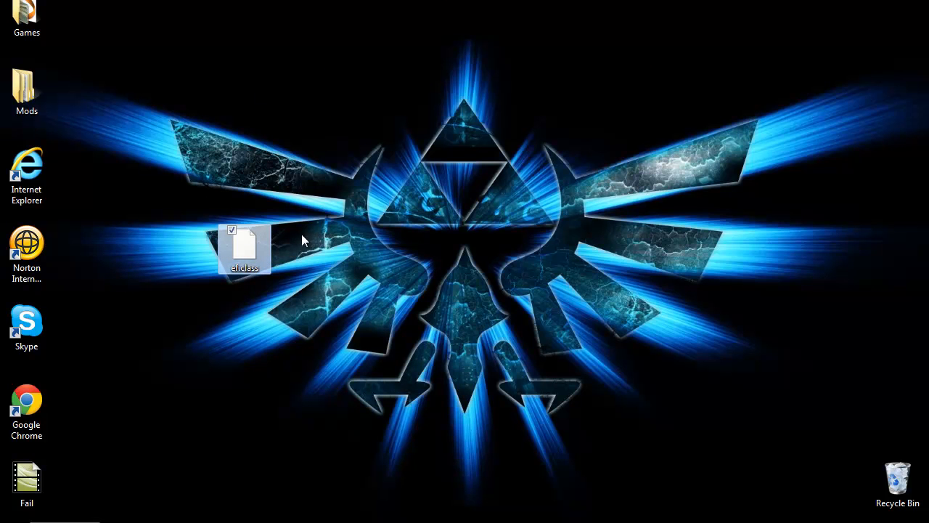
{"action": "left_click_drag", "start_coordinate": [244, 250], "coordinate": [355, 171]}
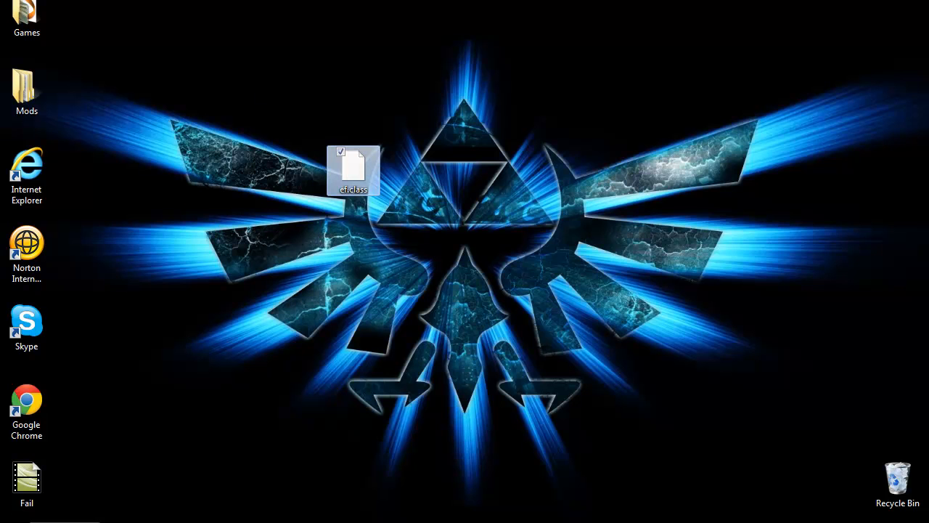
{"action": "left_click_drag", "start_coordinate": [354, 171], "coordinate": [398, 233]}
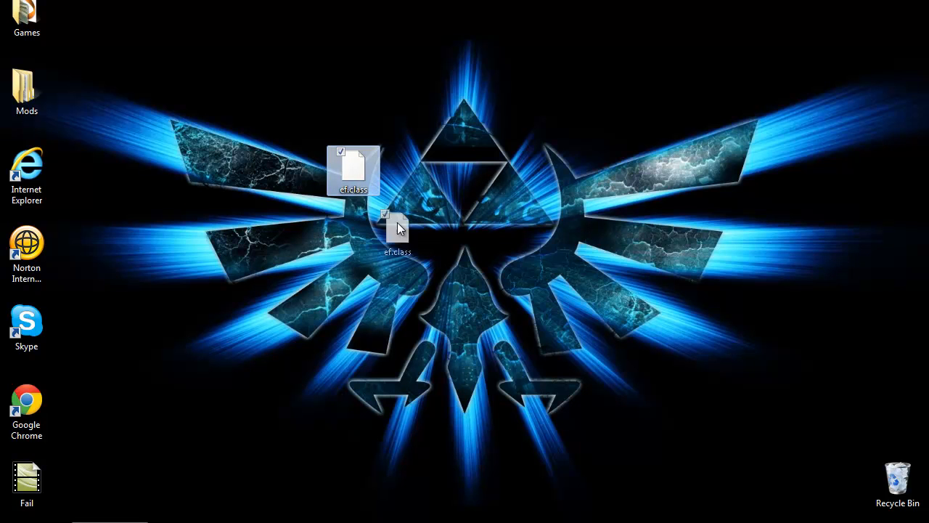
{"action": "left_click_drag", "start_coordinate": [398, 230], "coordinate": [462, 17]}
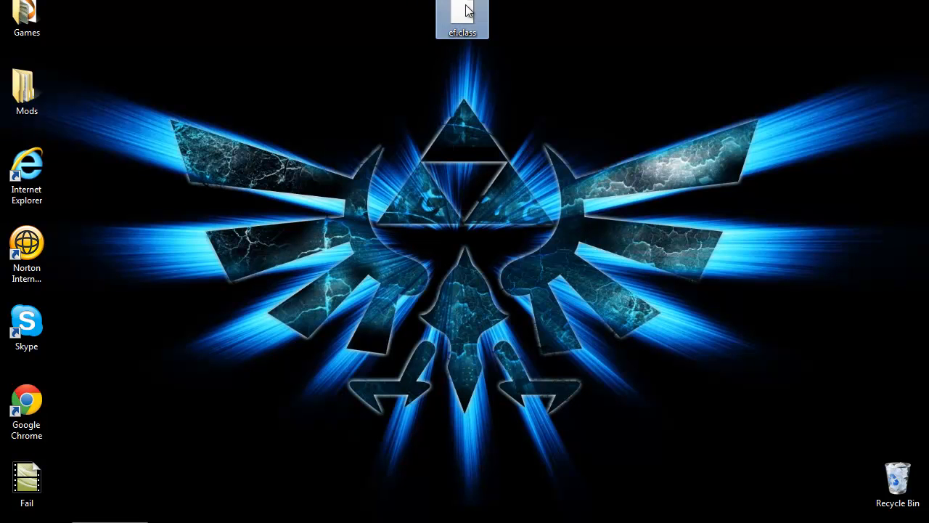
{"action": "mouse_move", "coordinate": [530, 113]}
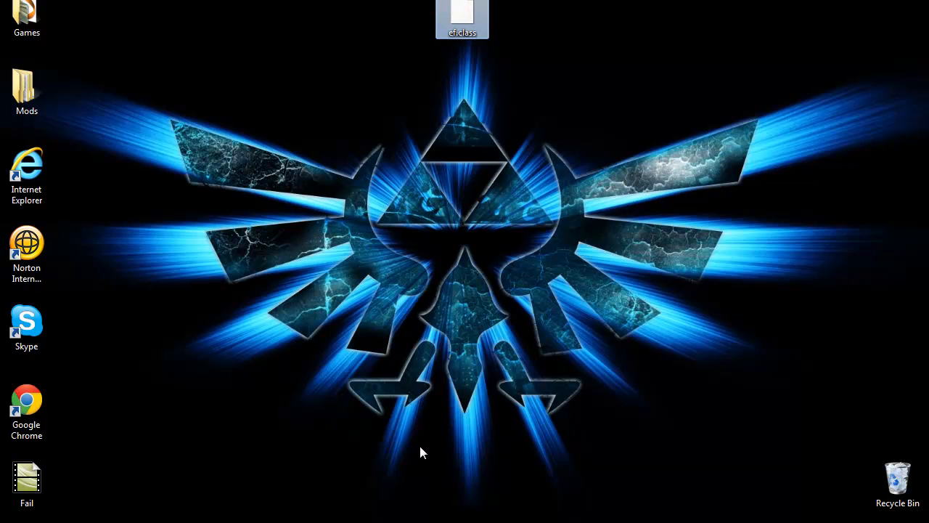
{"action": "mouse_move", "coordinate": [496, 346]}
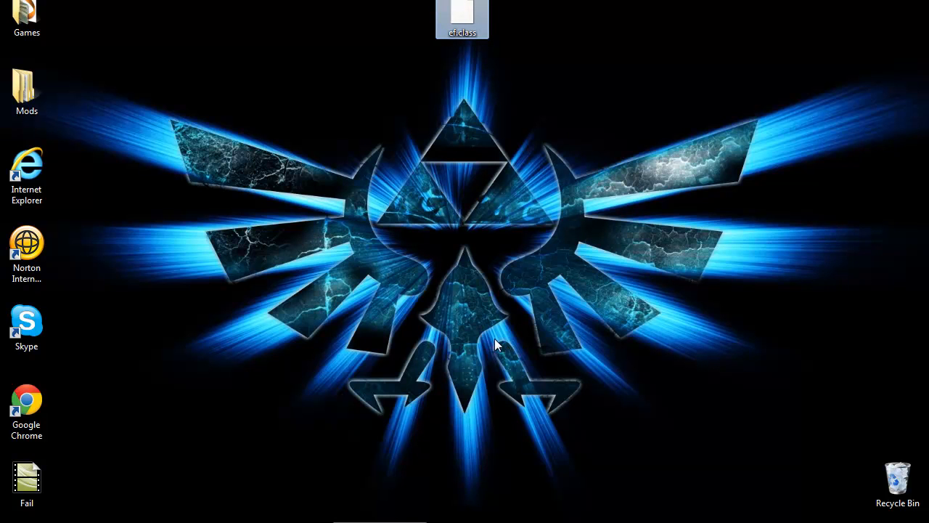